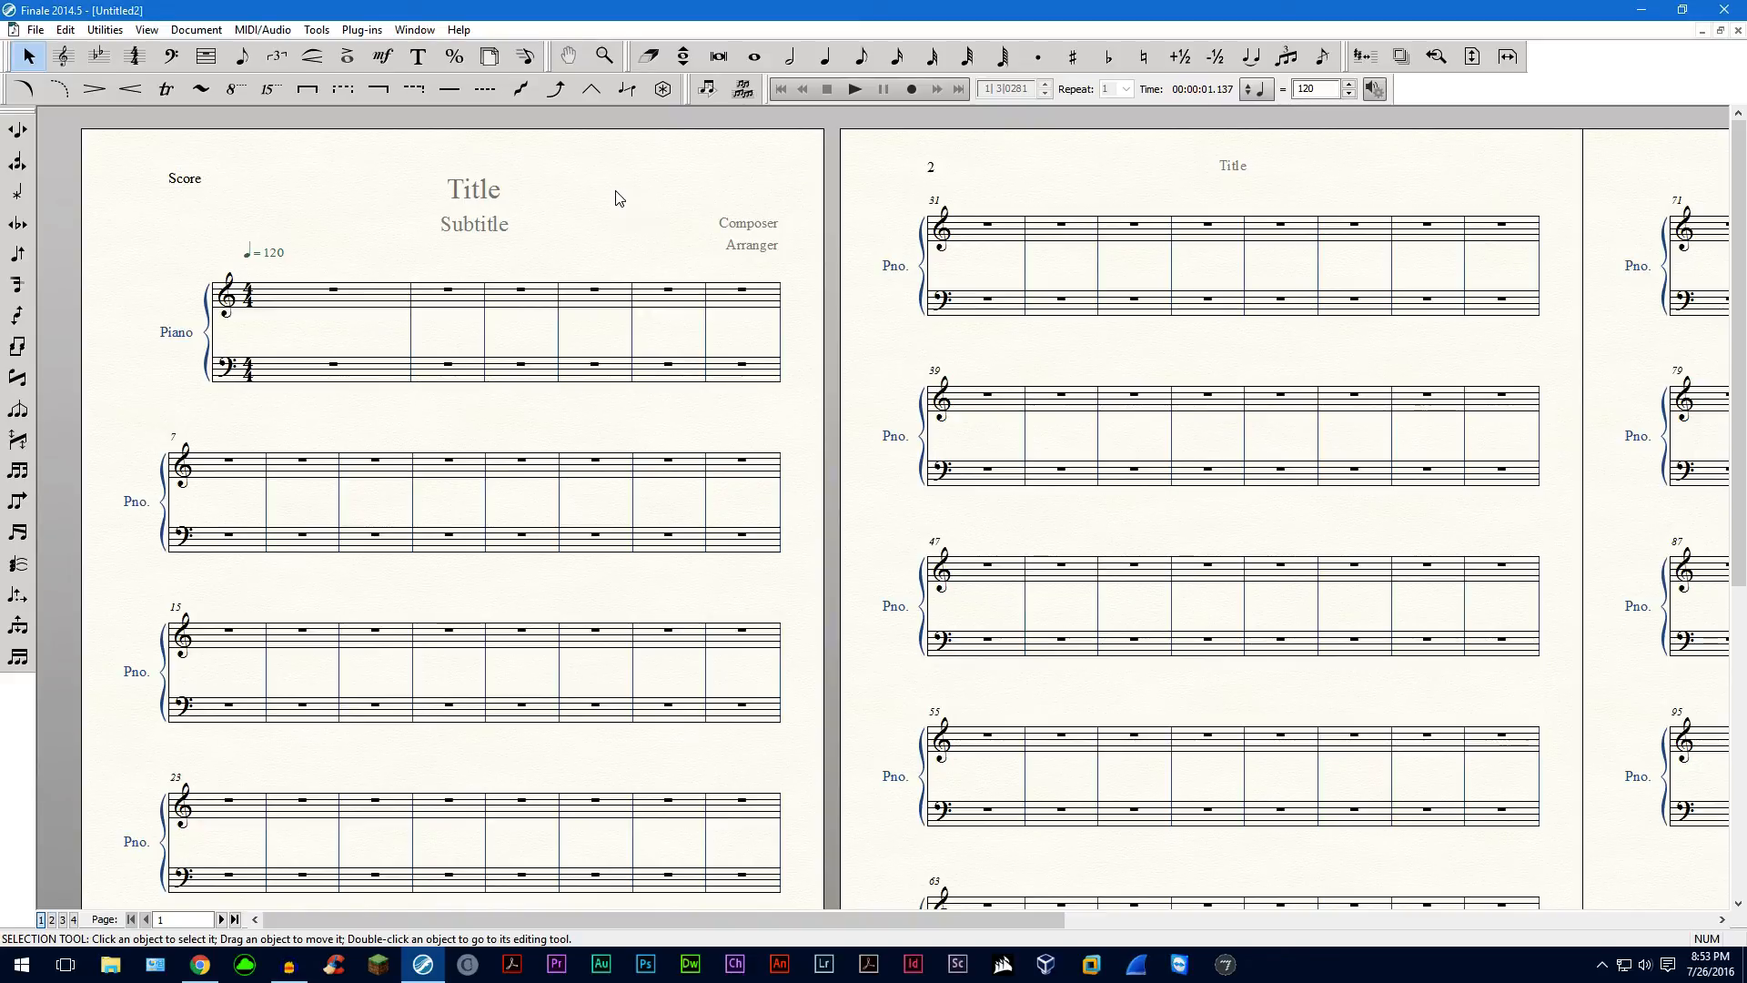
mouse_move(609, 222)
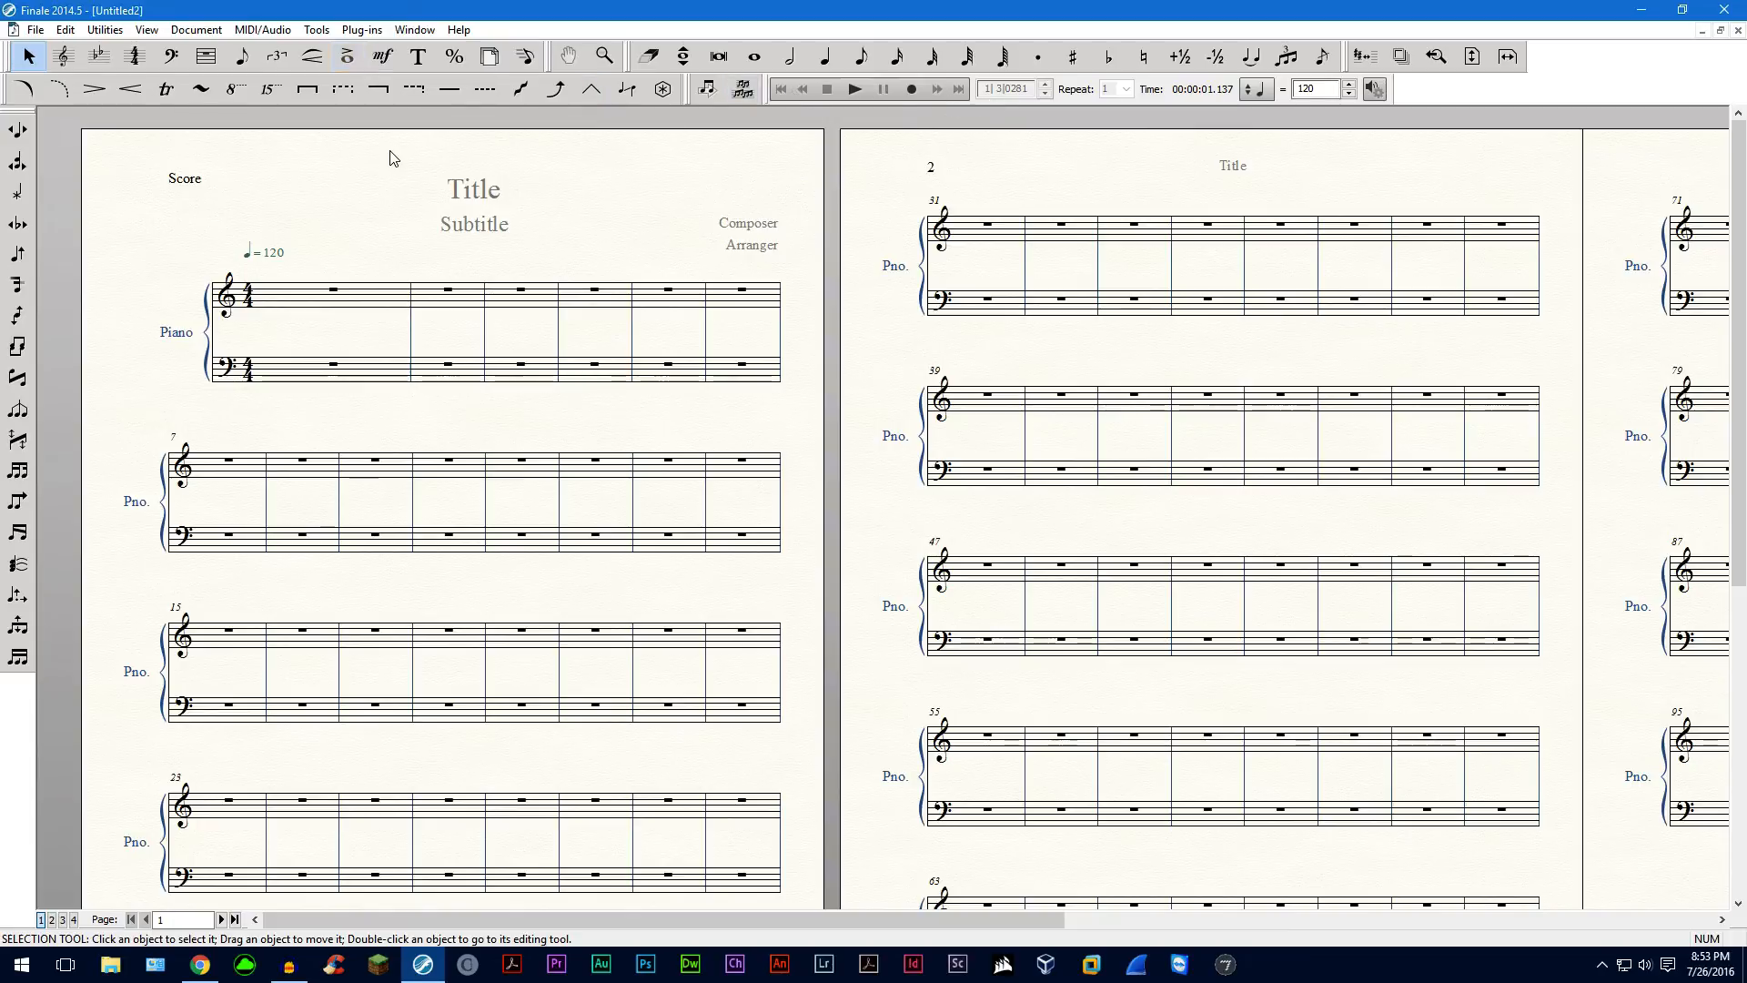
mouse_move(460, 196)
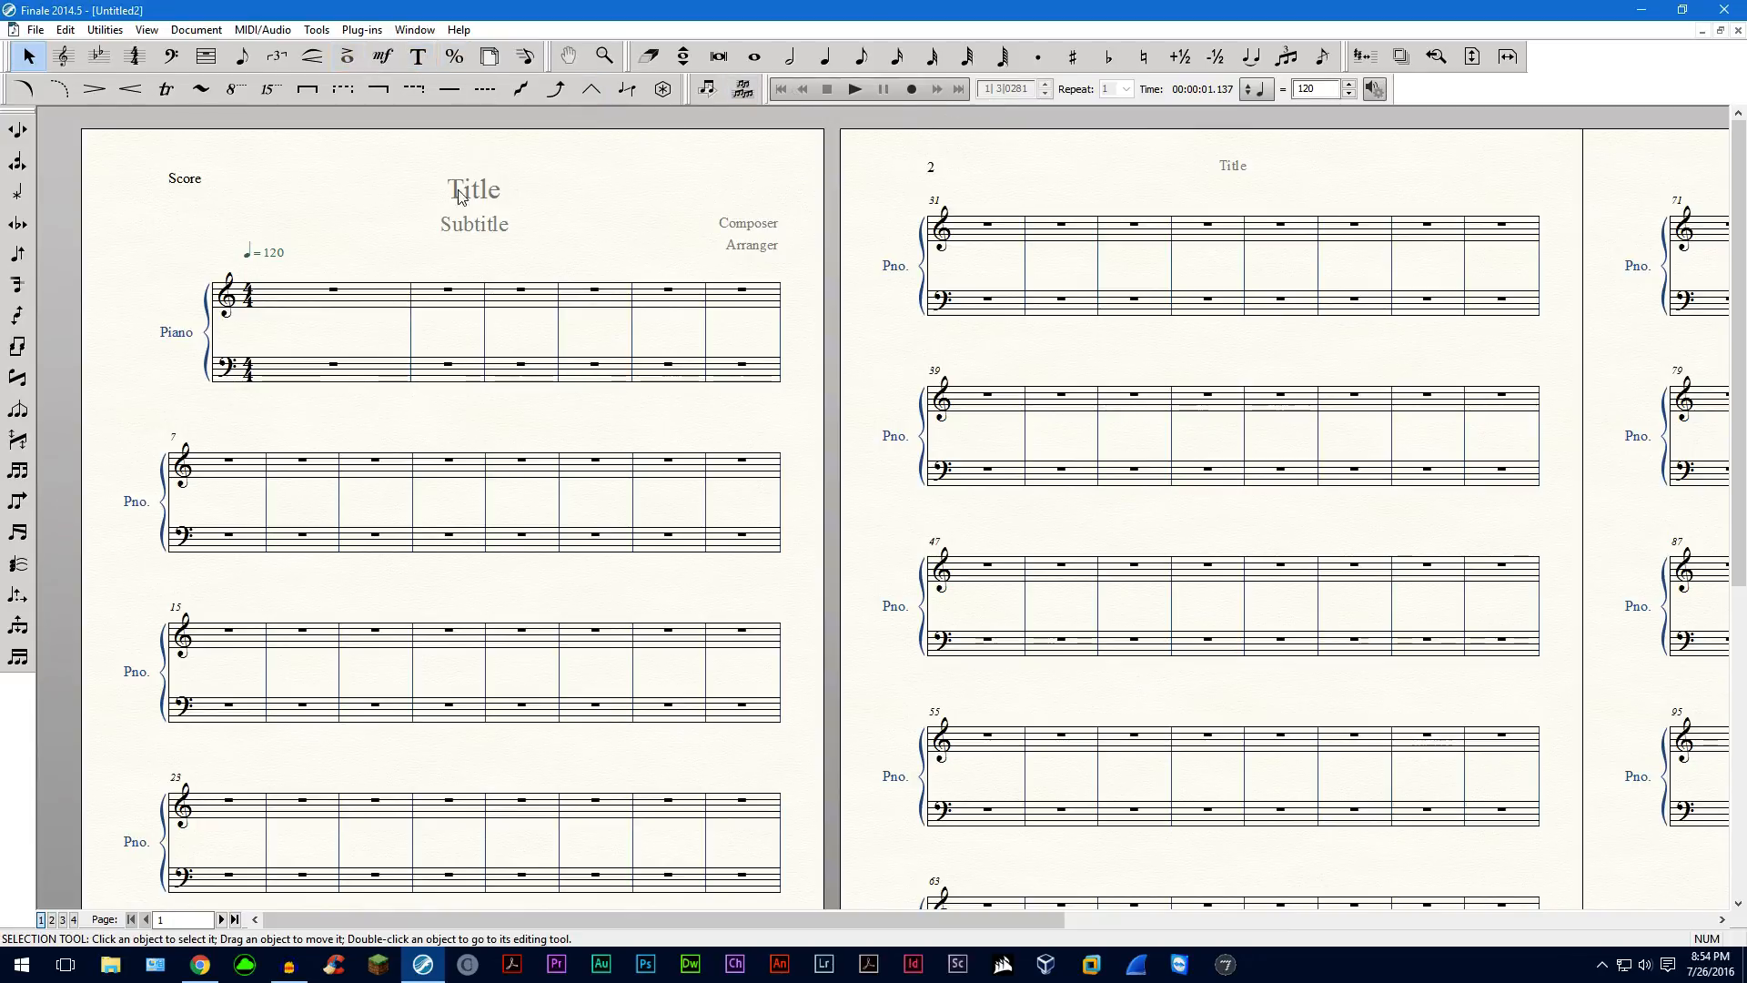
Browse the Help menu toward the QuickStart Videos entry.
click(459, 29)
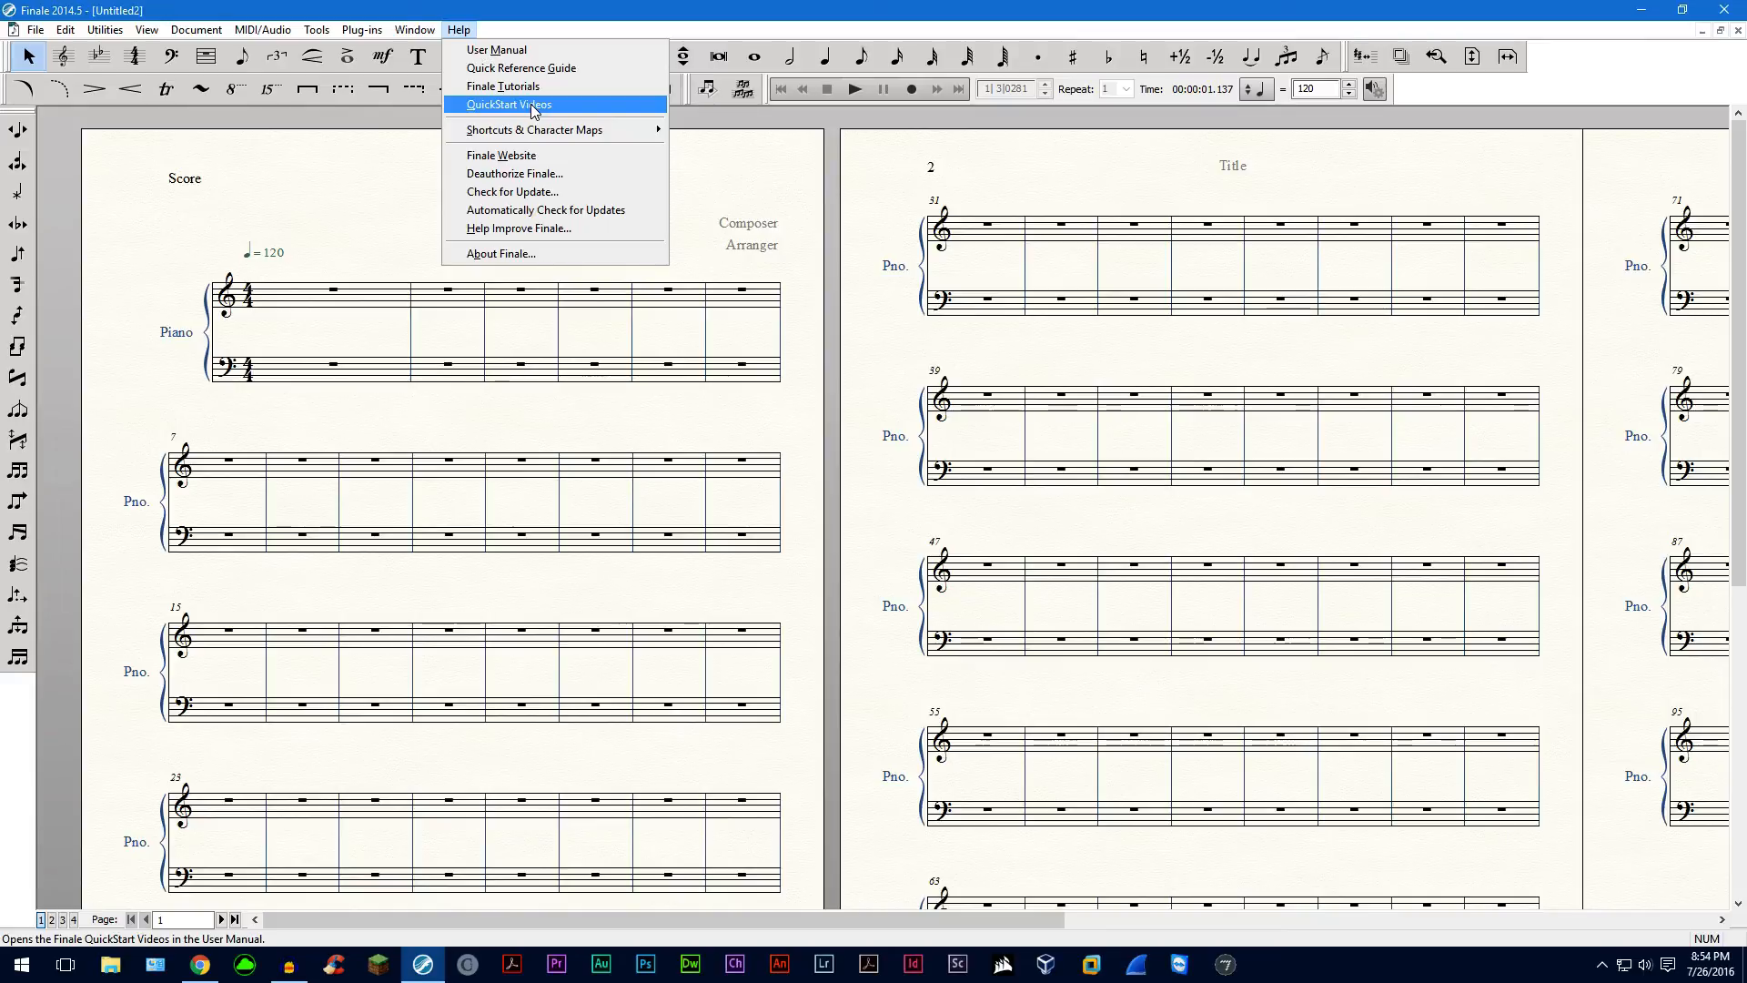
Open the QuickStart Videos manual page in Chrome, then return to the score window.
click(504, 104)
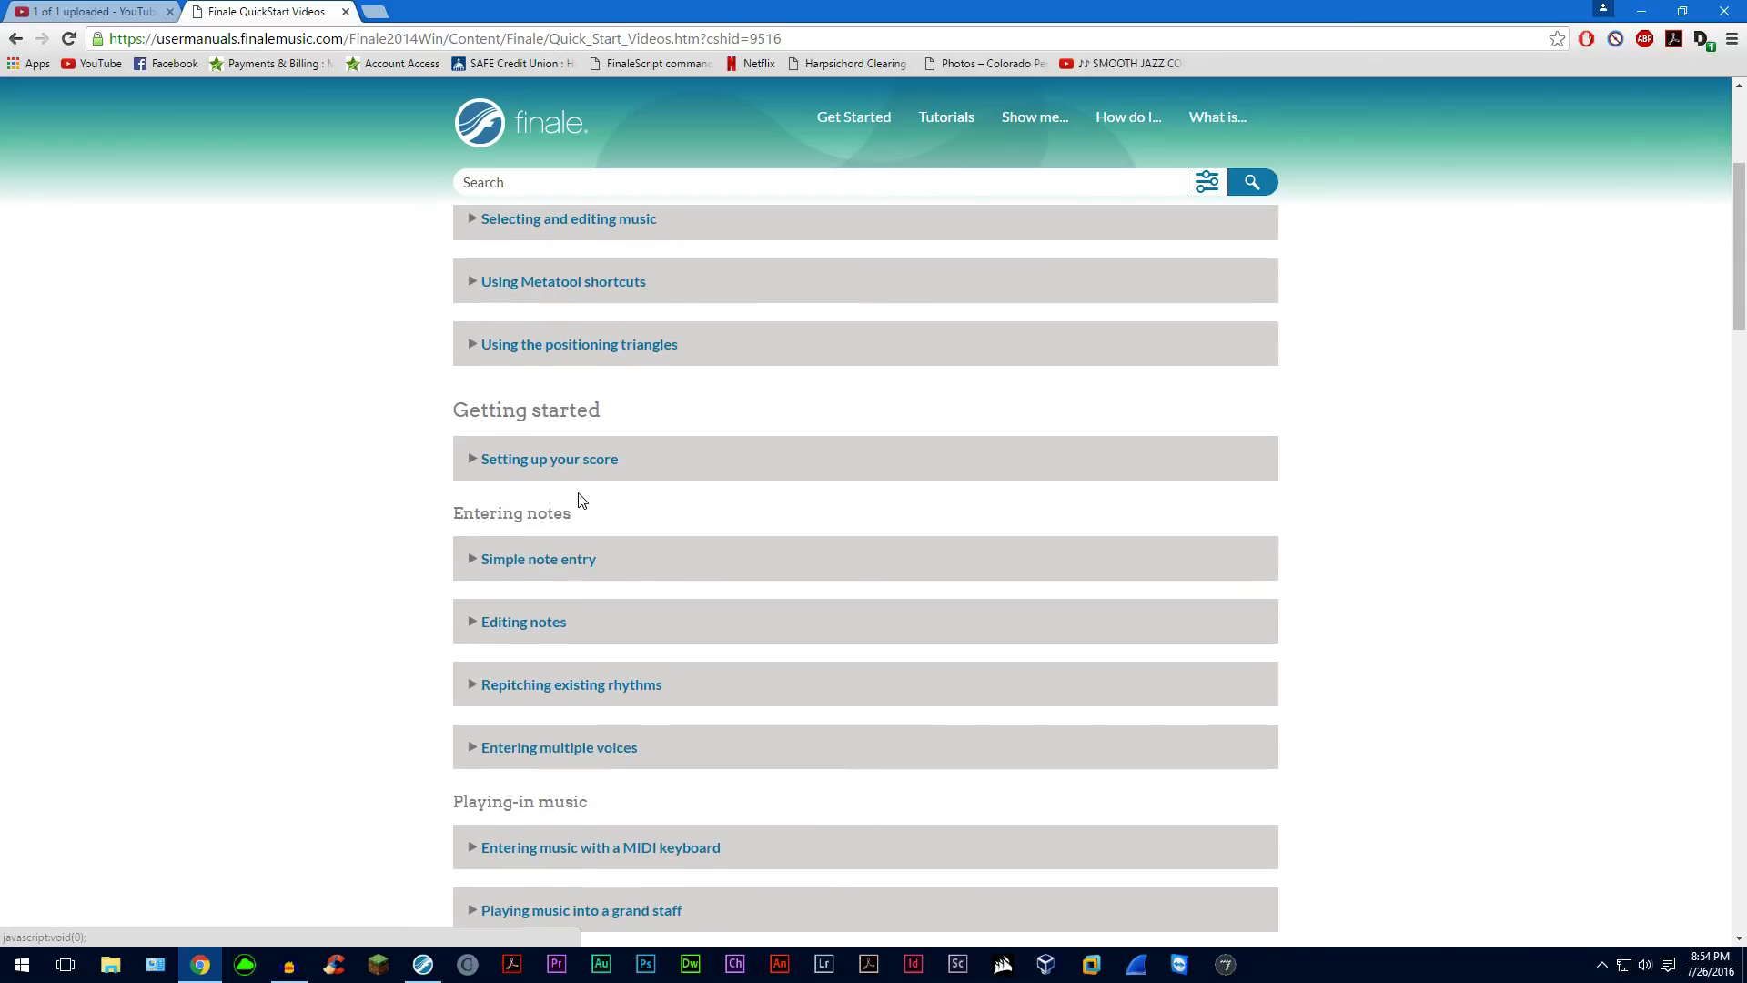
click(562, 280)
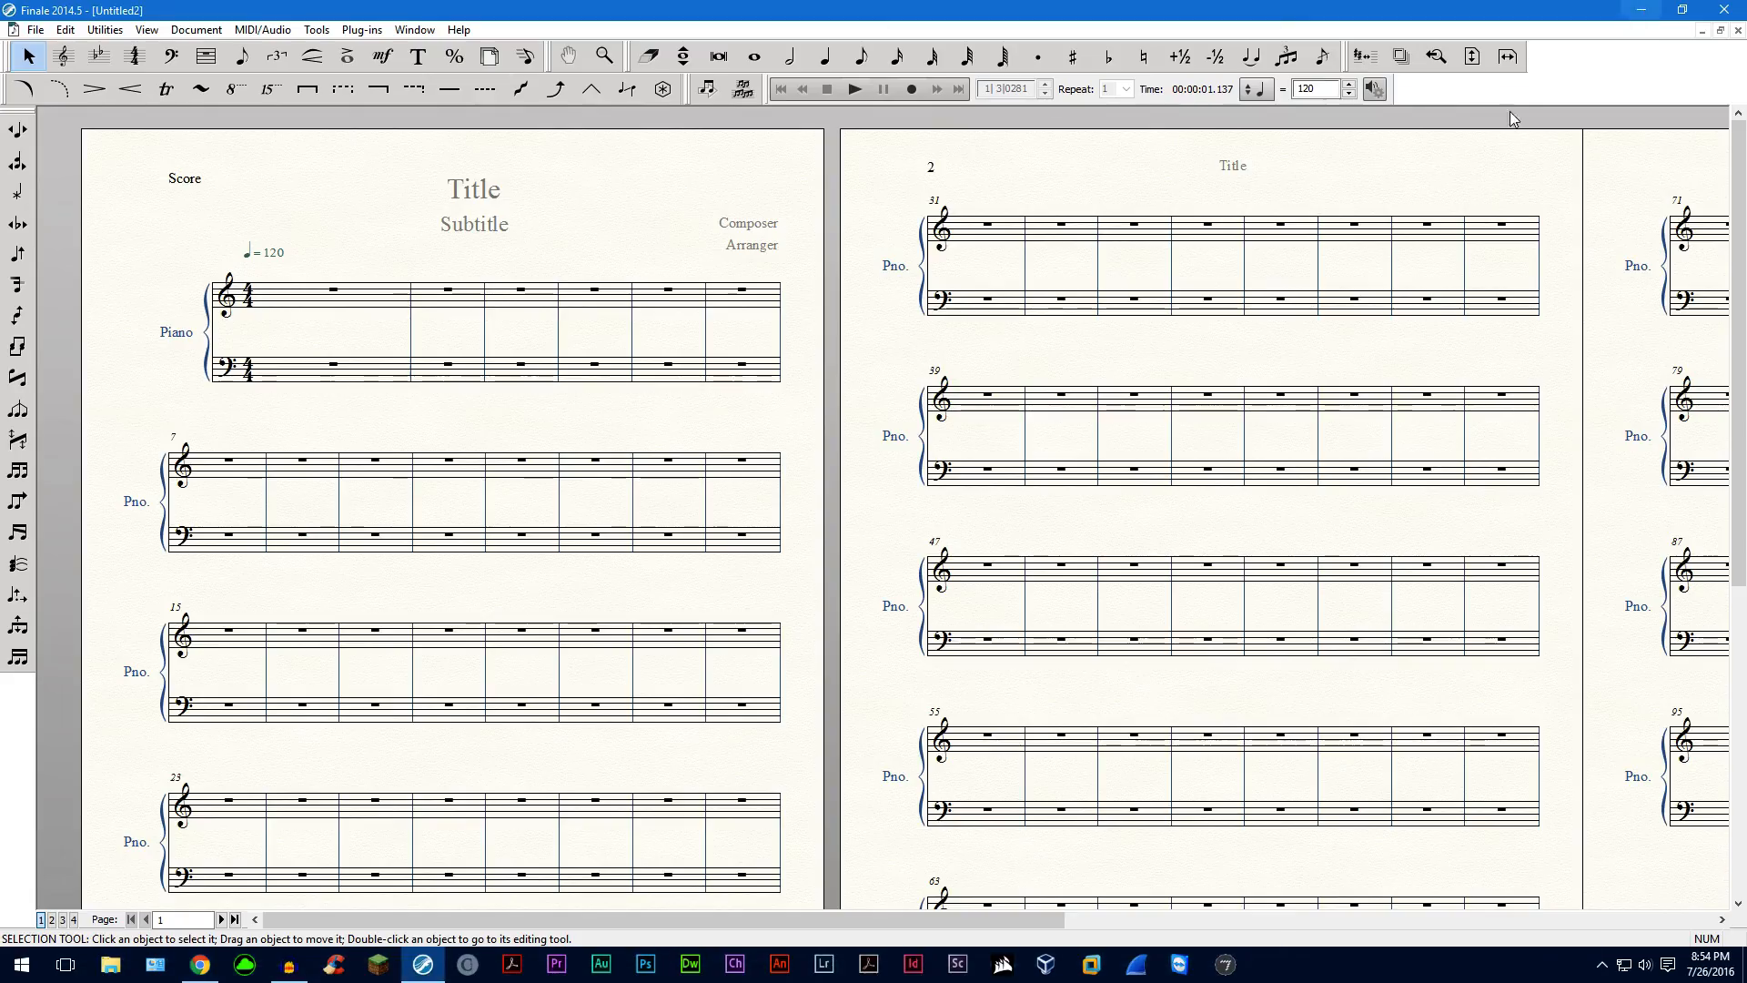
mouse_move(546, 378)
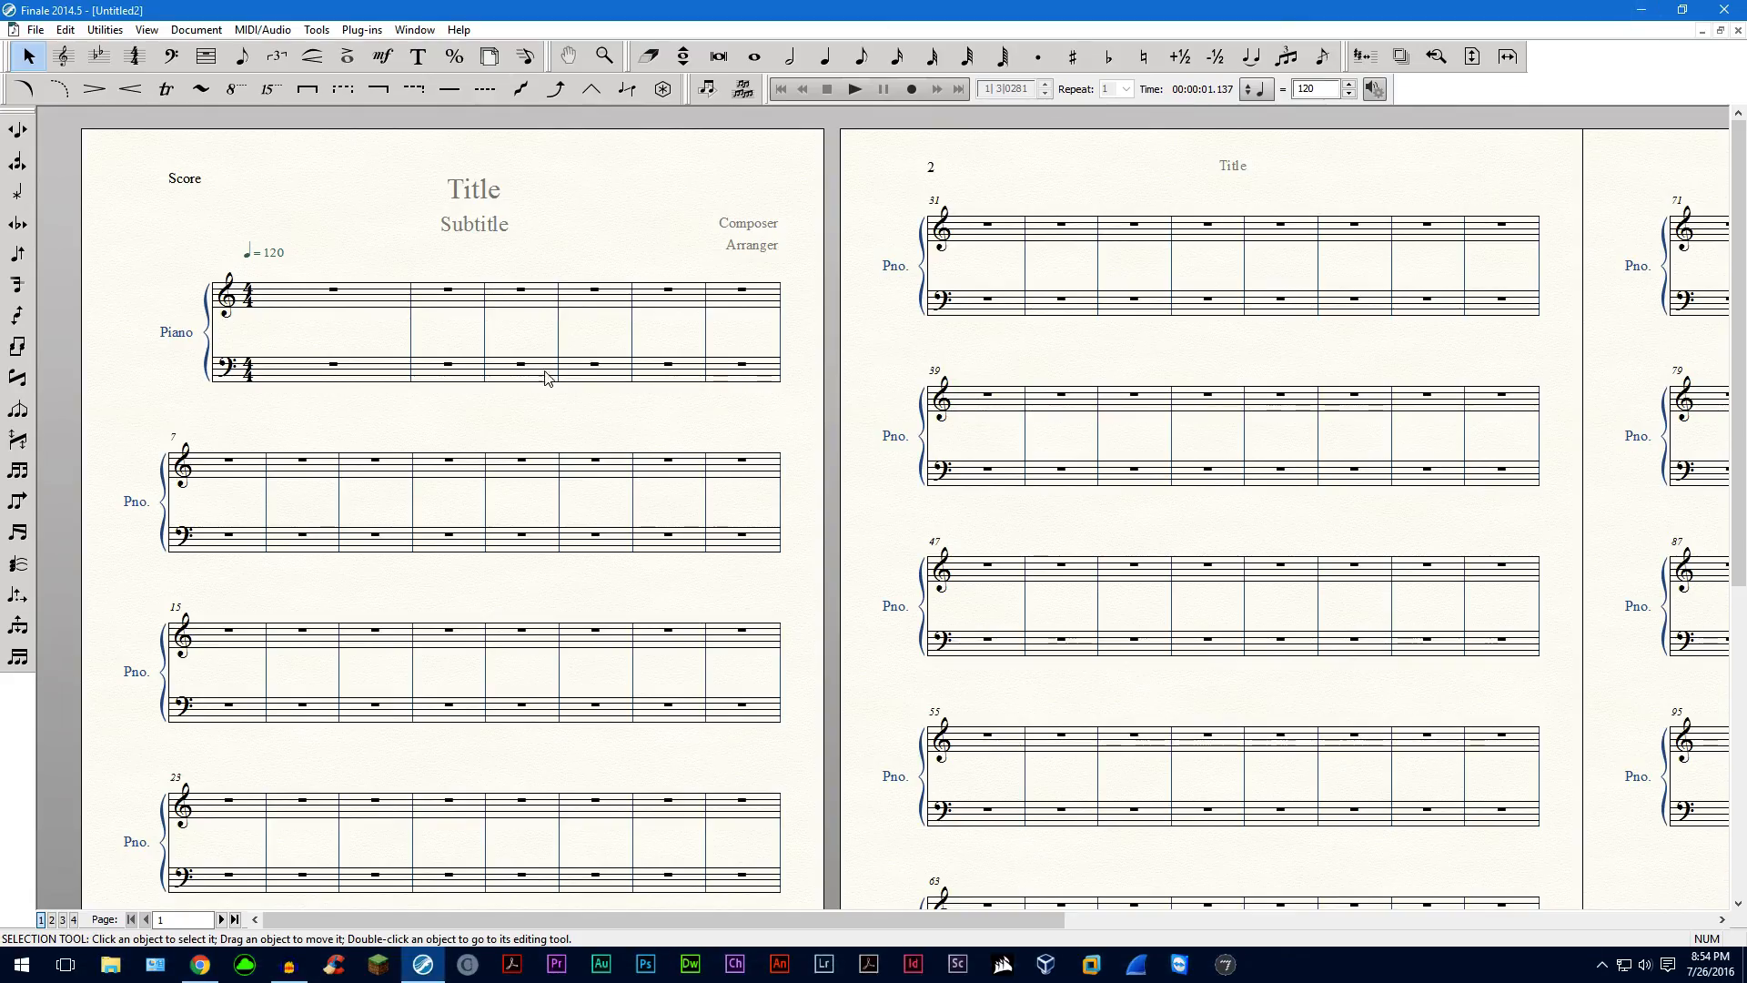
mouse_move(797, 105)
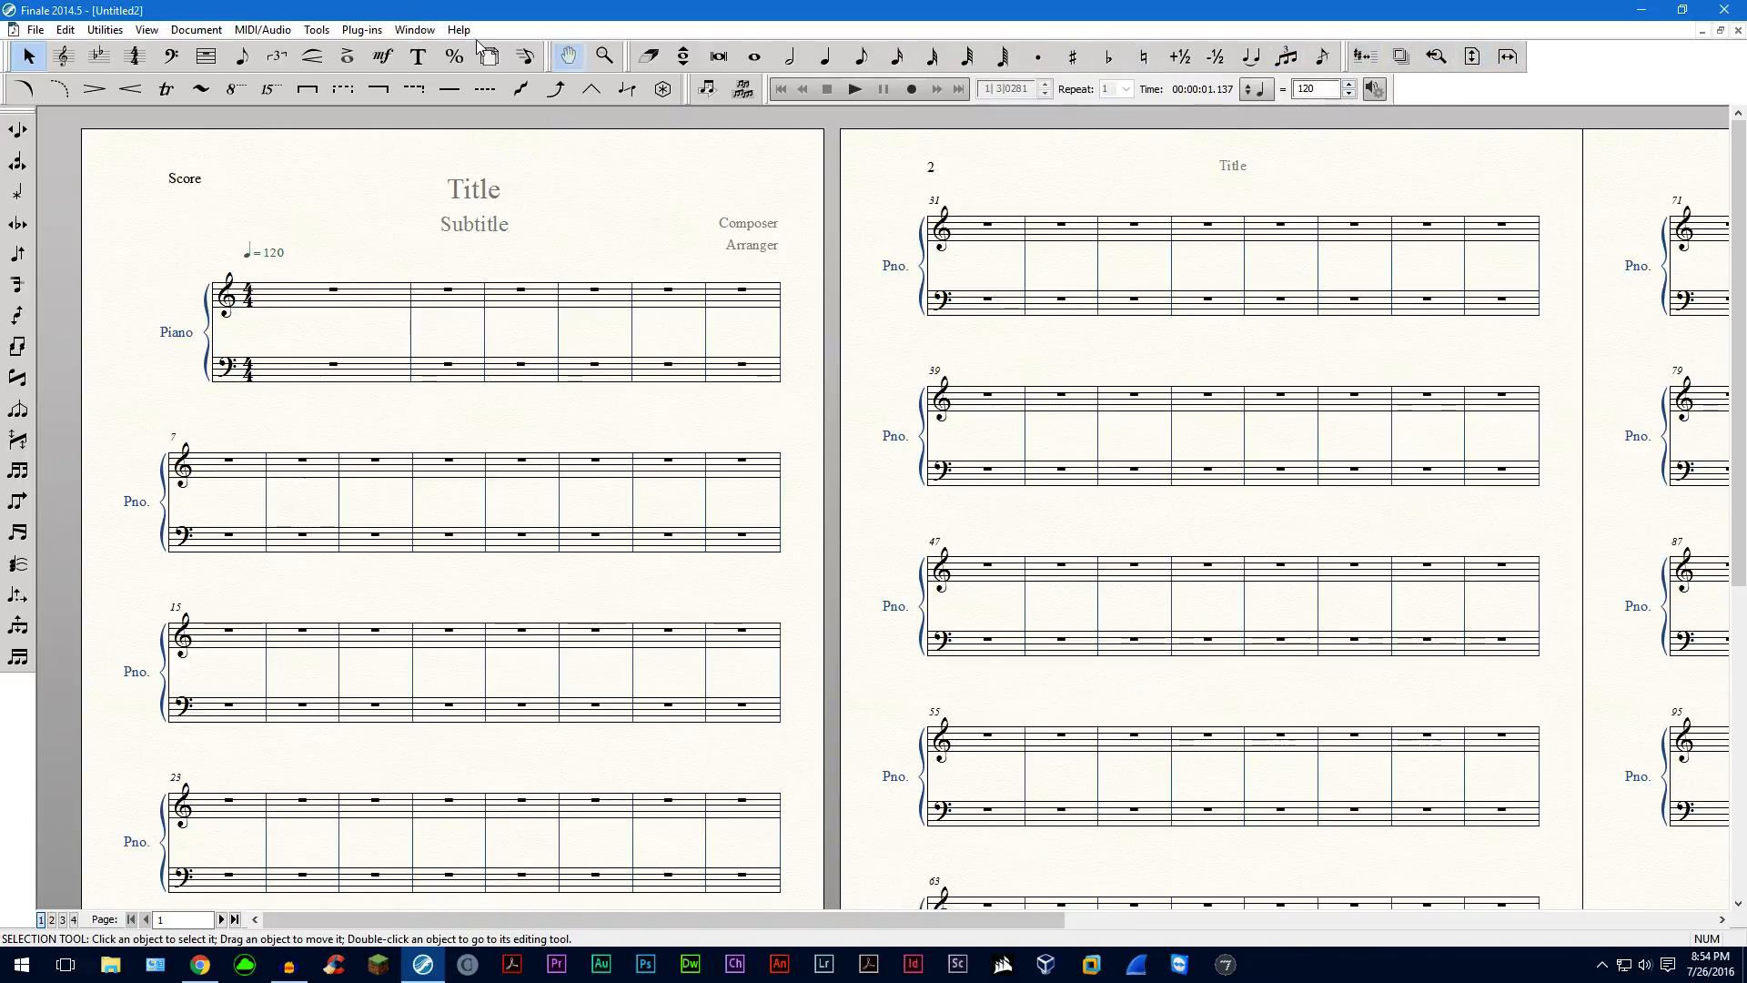
Choose Window > Customize Palettes > Main Tool Palette.
click(413, 29)
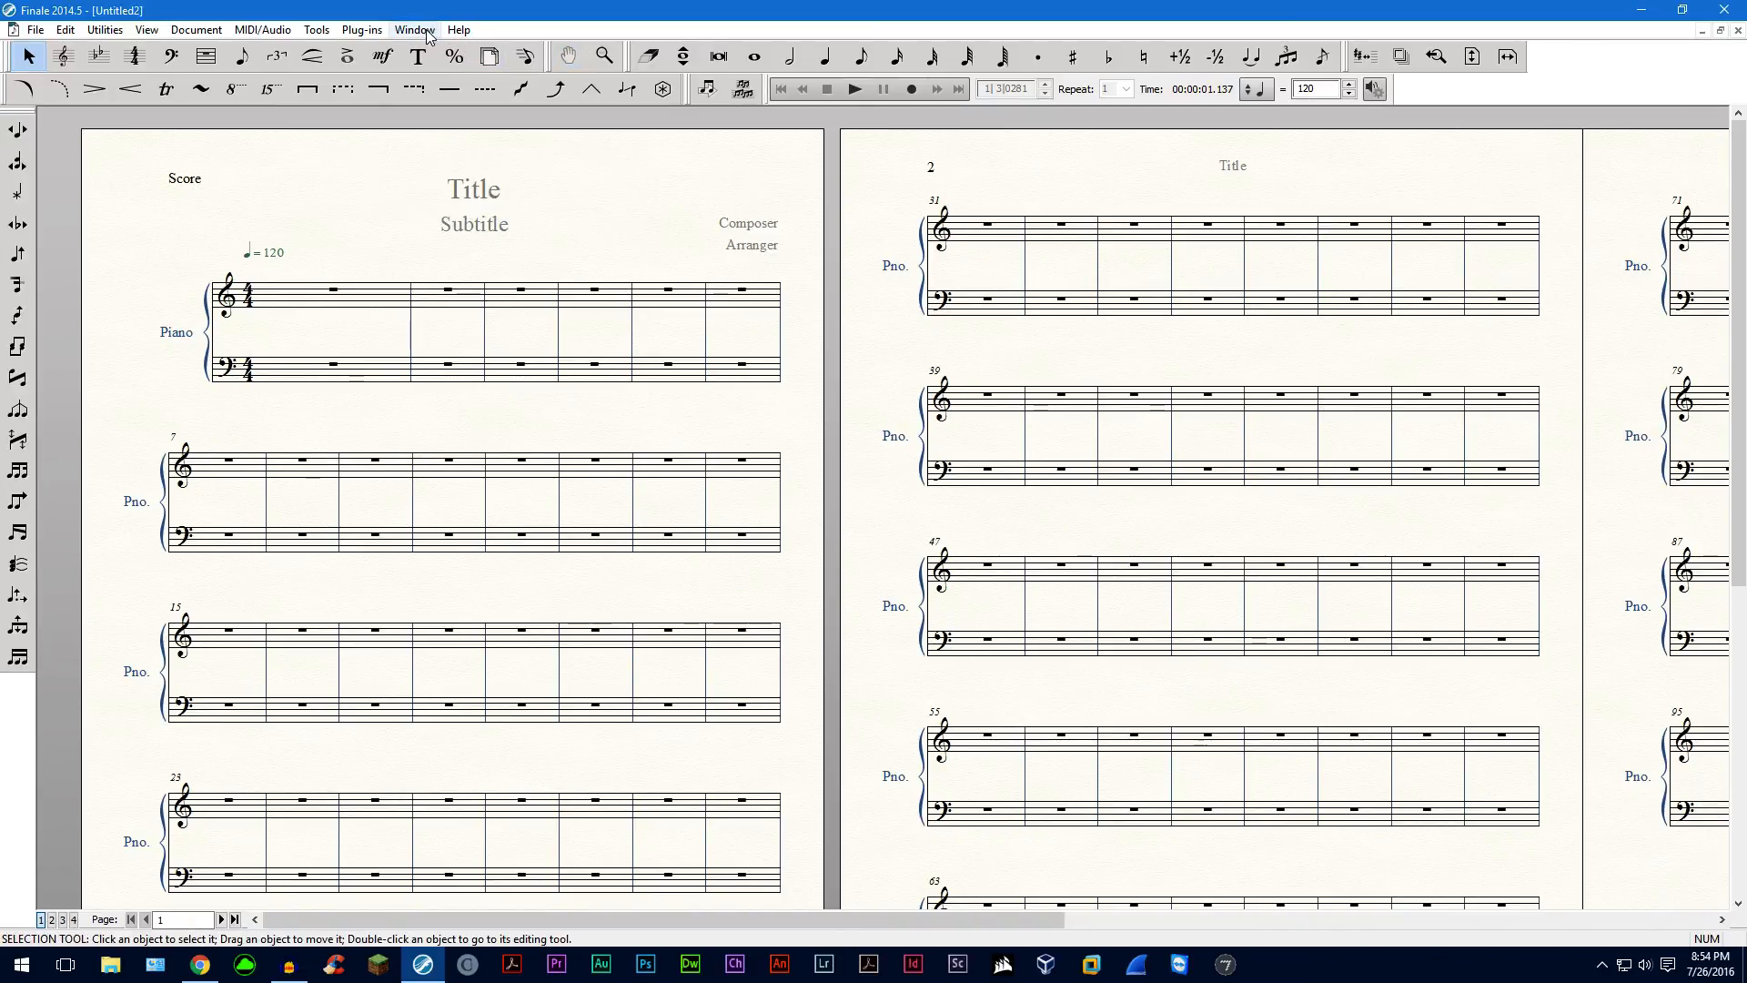
click(413, 30)
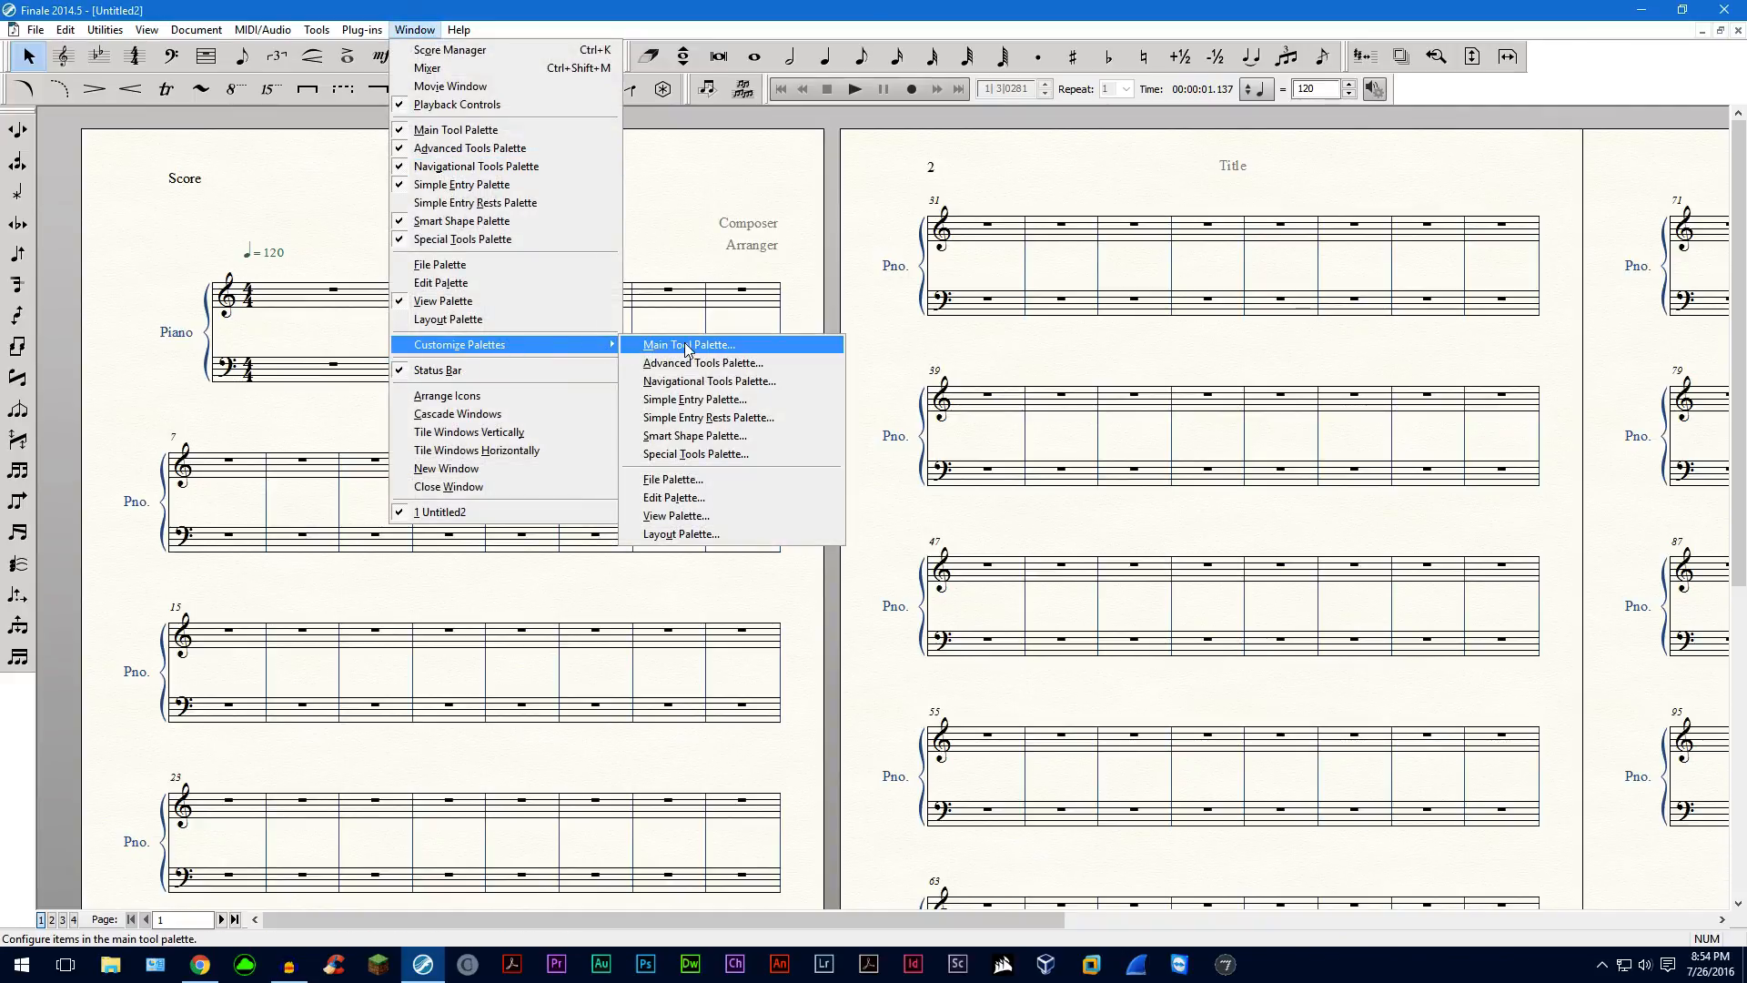
click(688, 344)
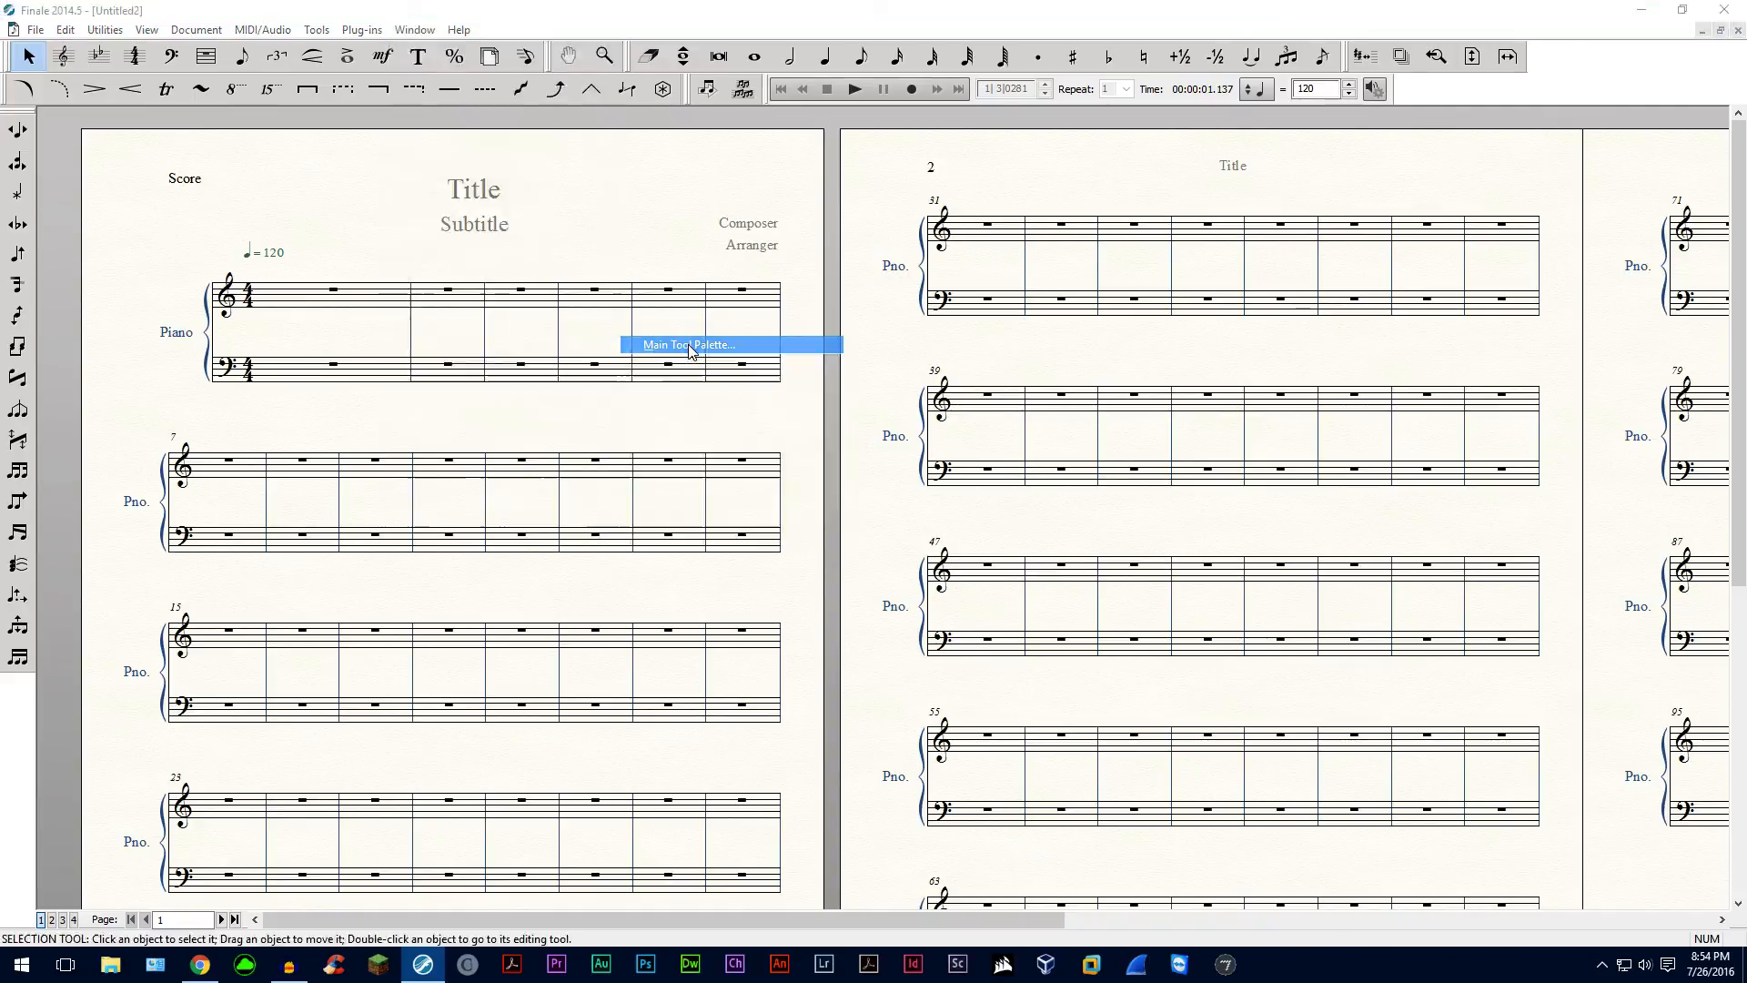
Add Repeat and Page Layout tools to the main palette and remove HyperScribe Tool.
click(688, 344)
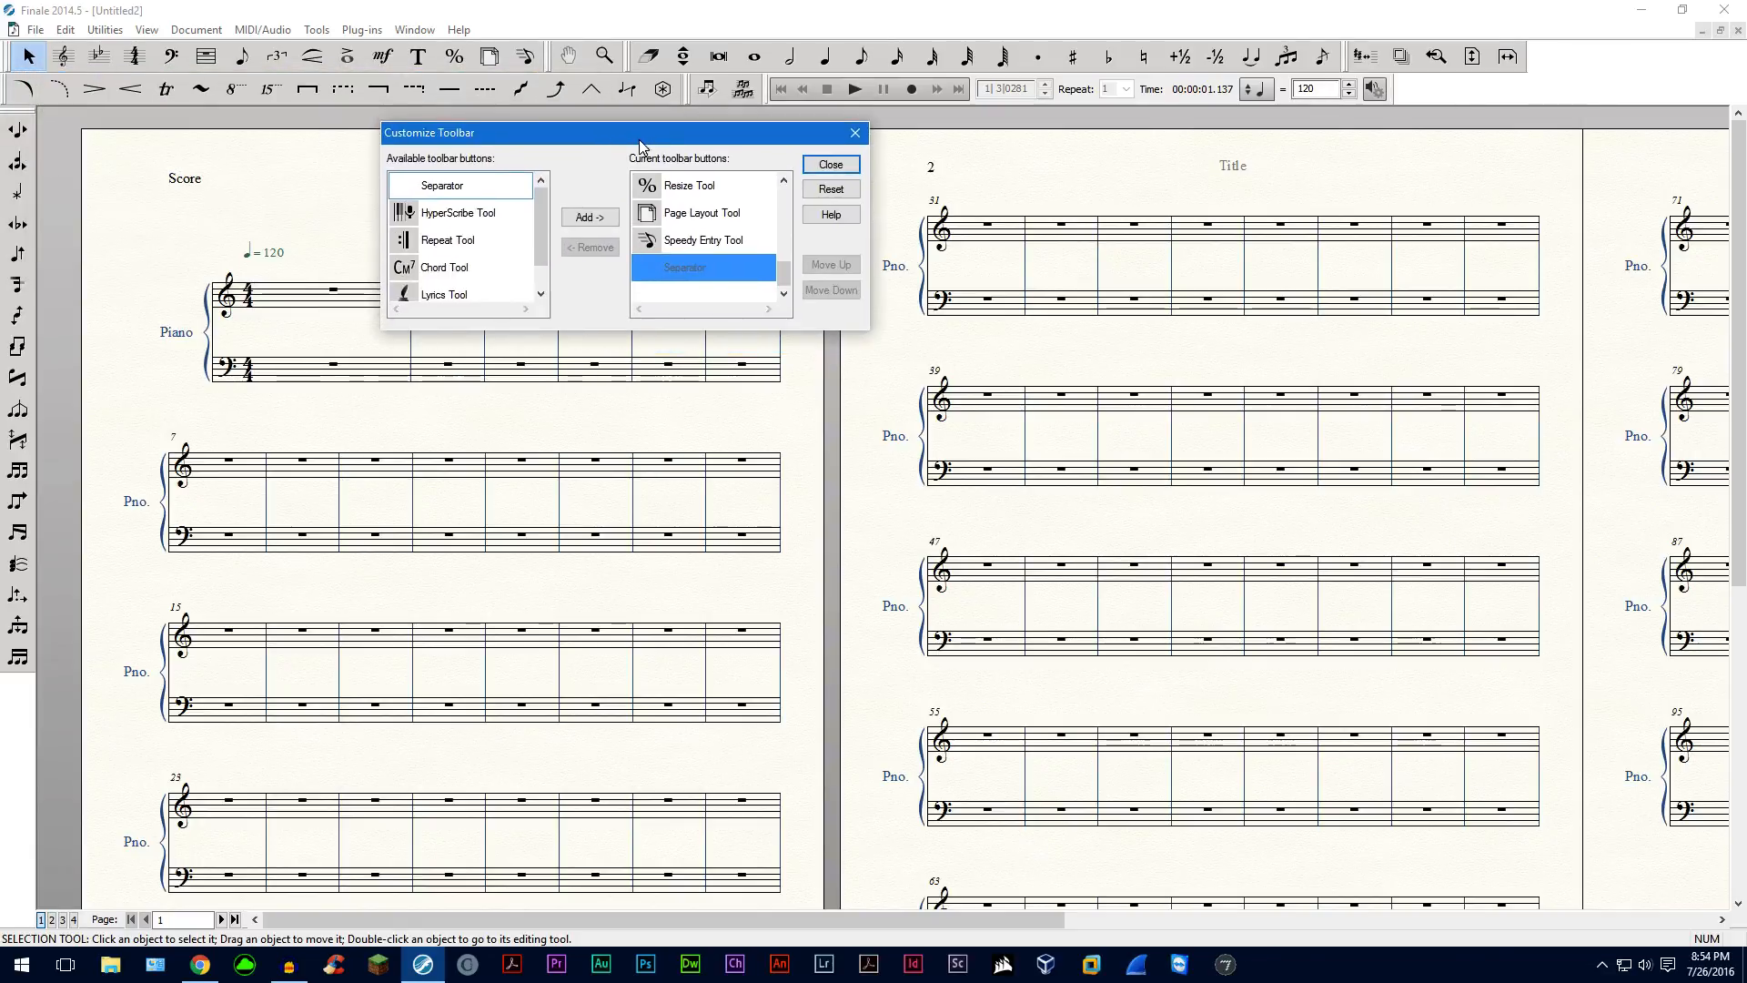
mouse_move(722, 231)
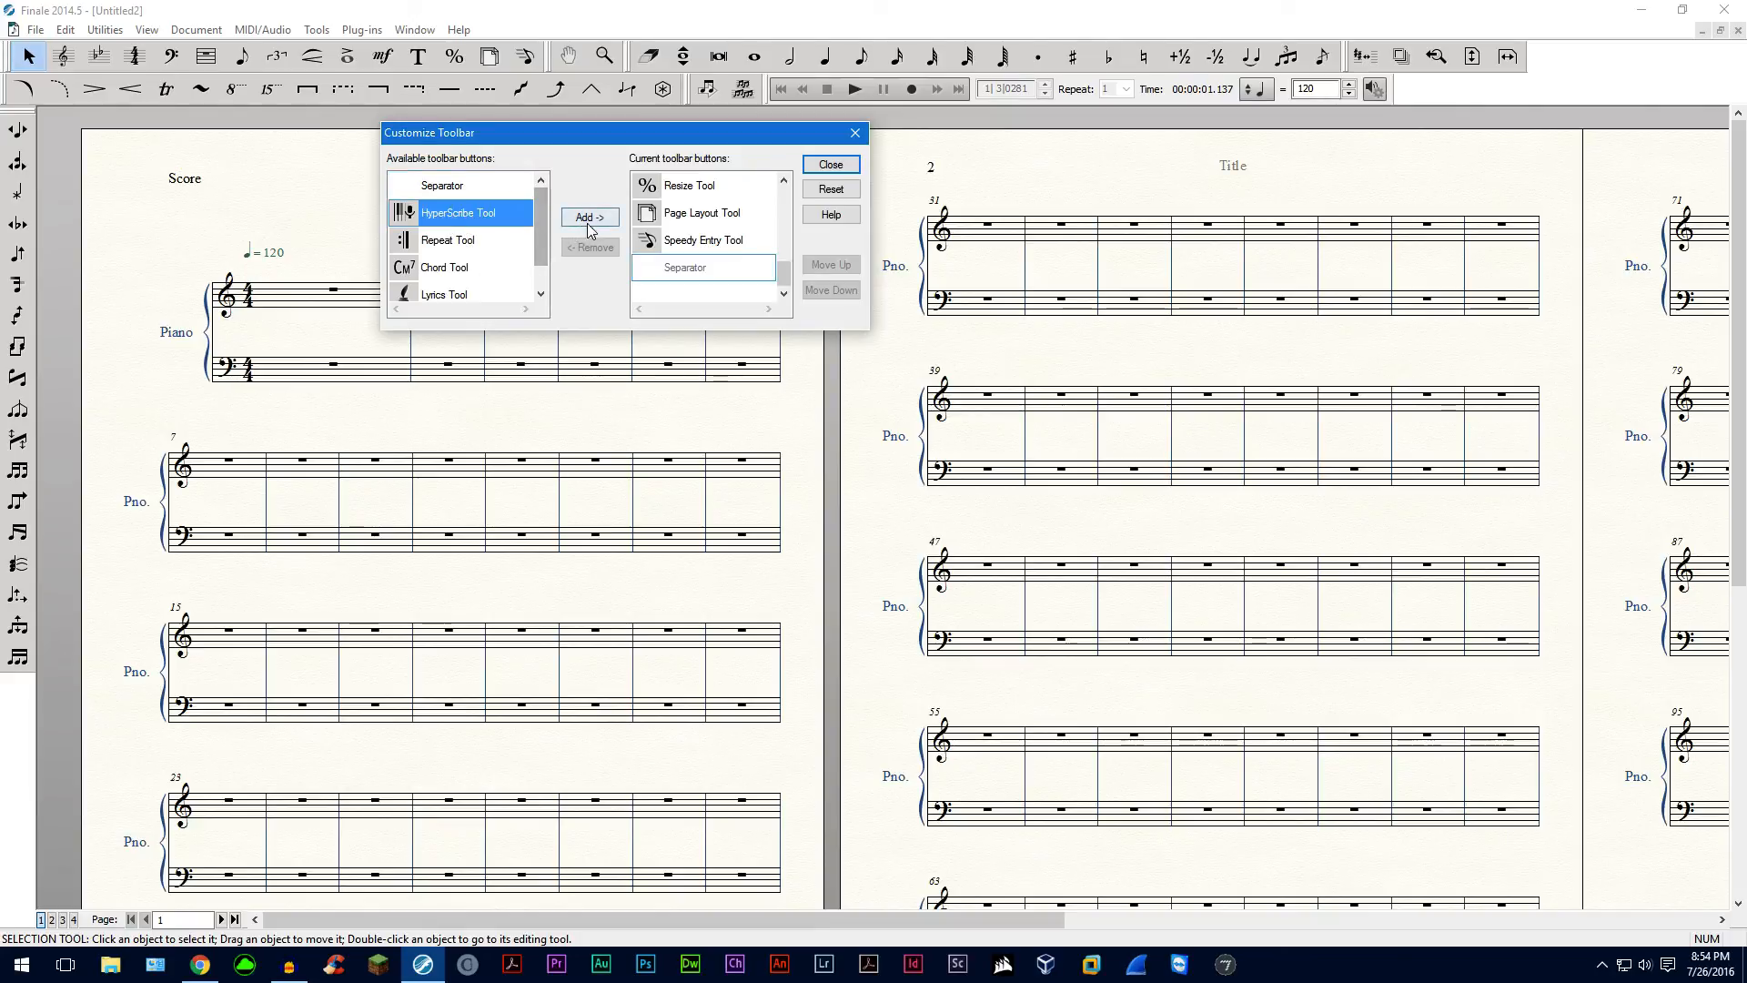
click(588, 217)
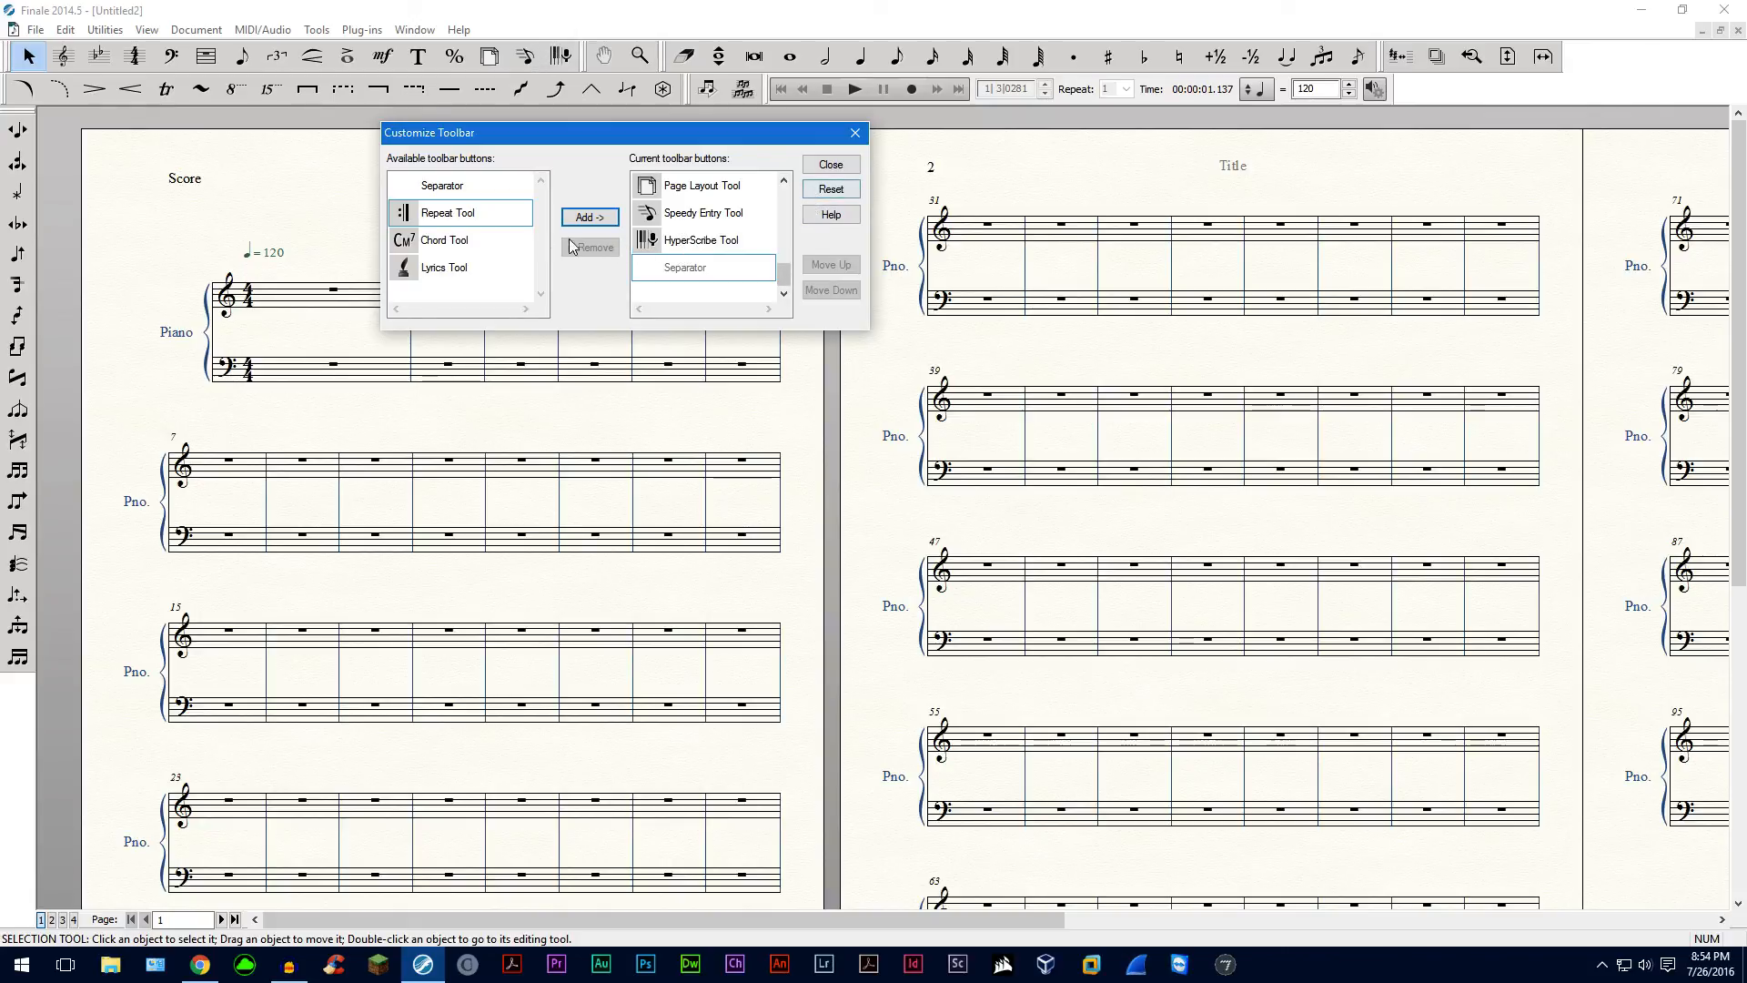
click(589, 217)
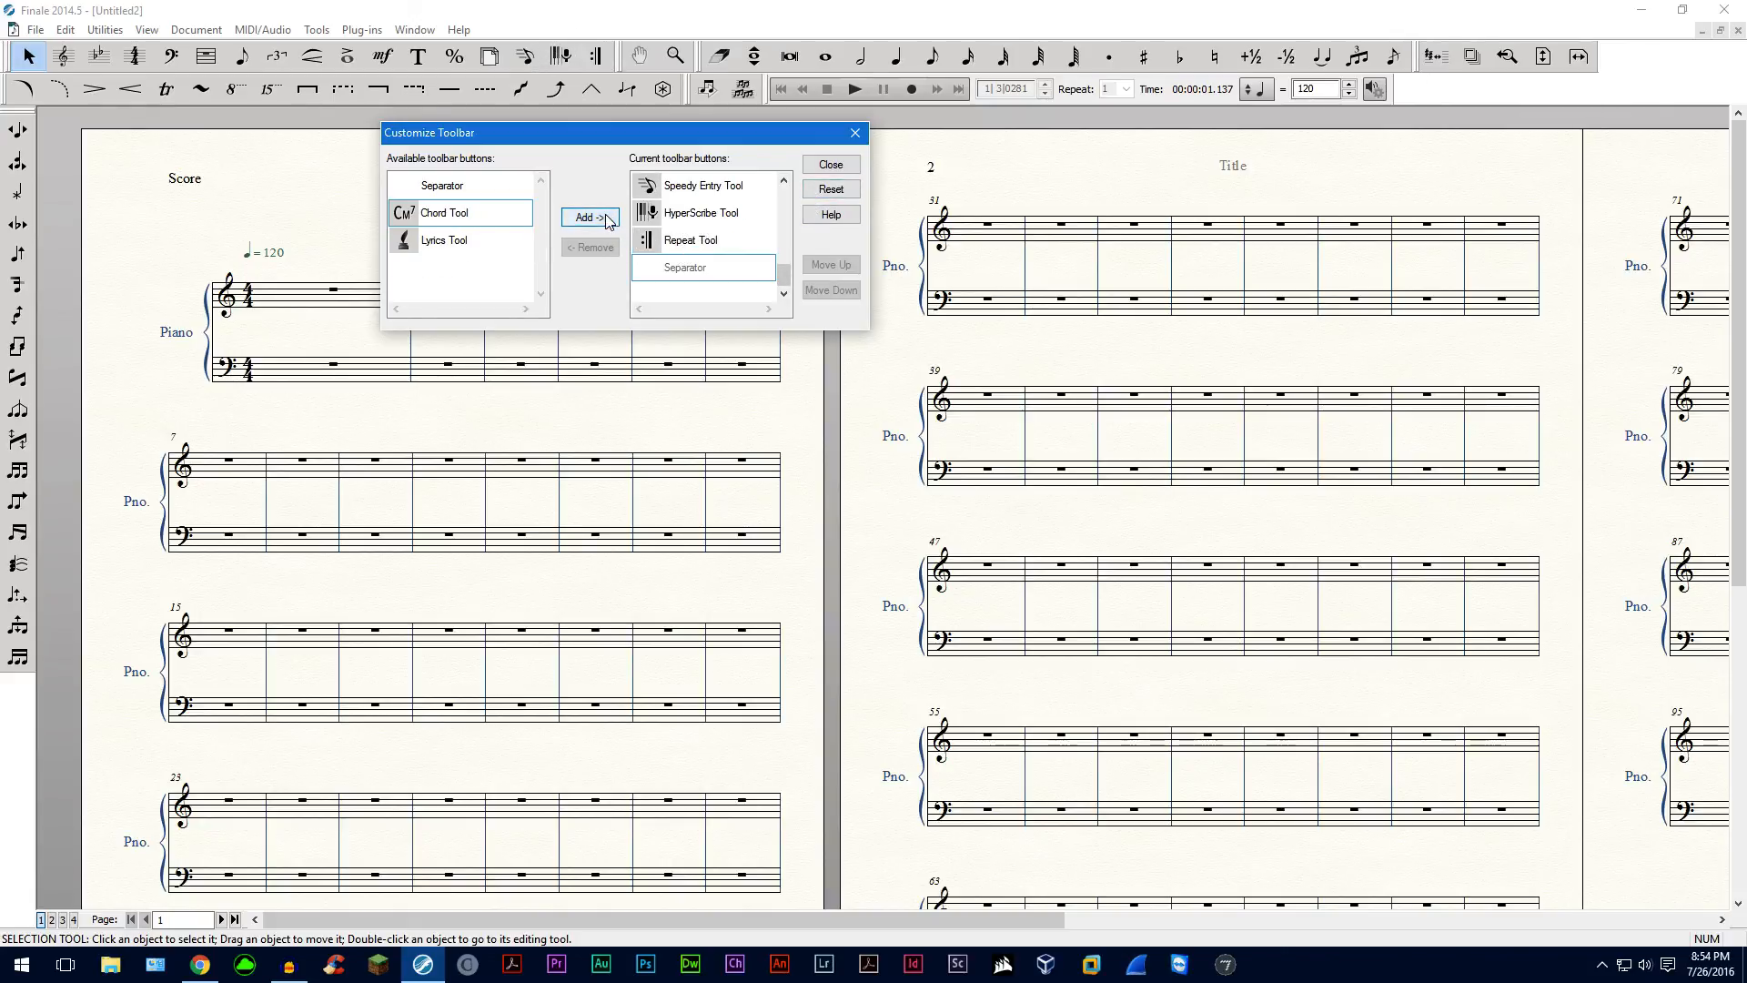
click(700, 213)
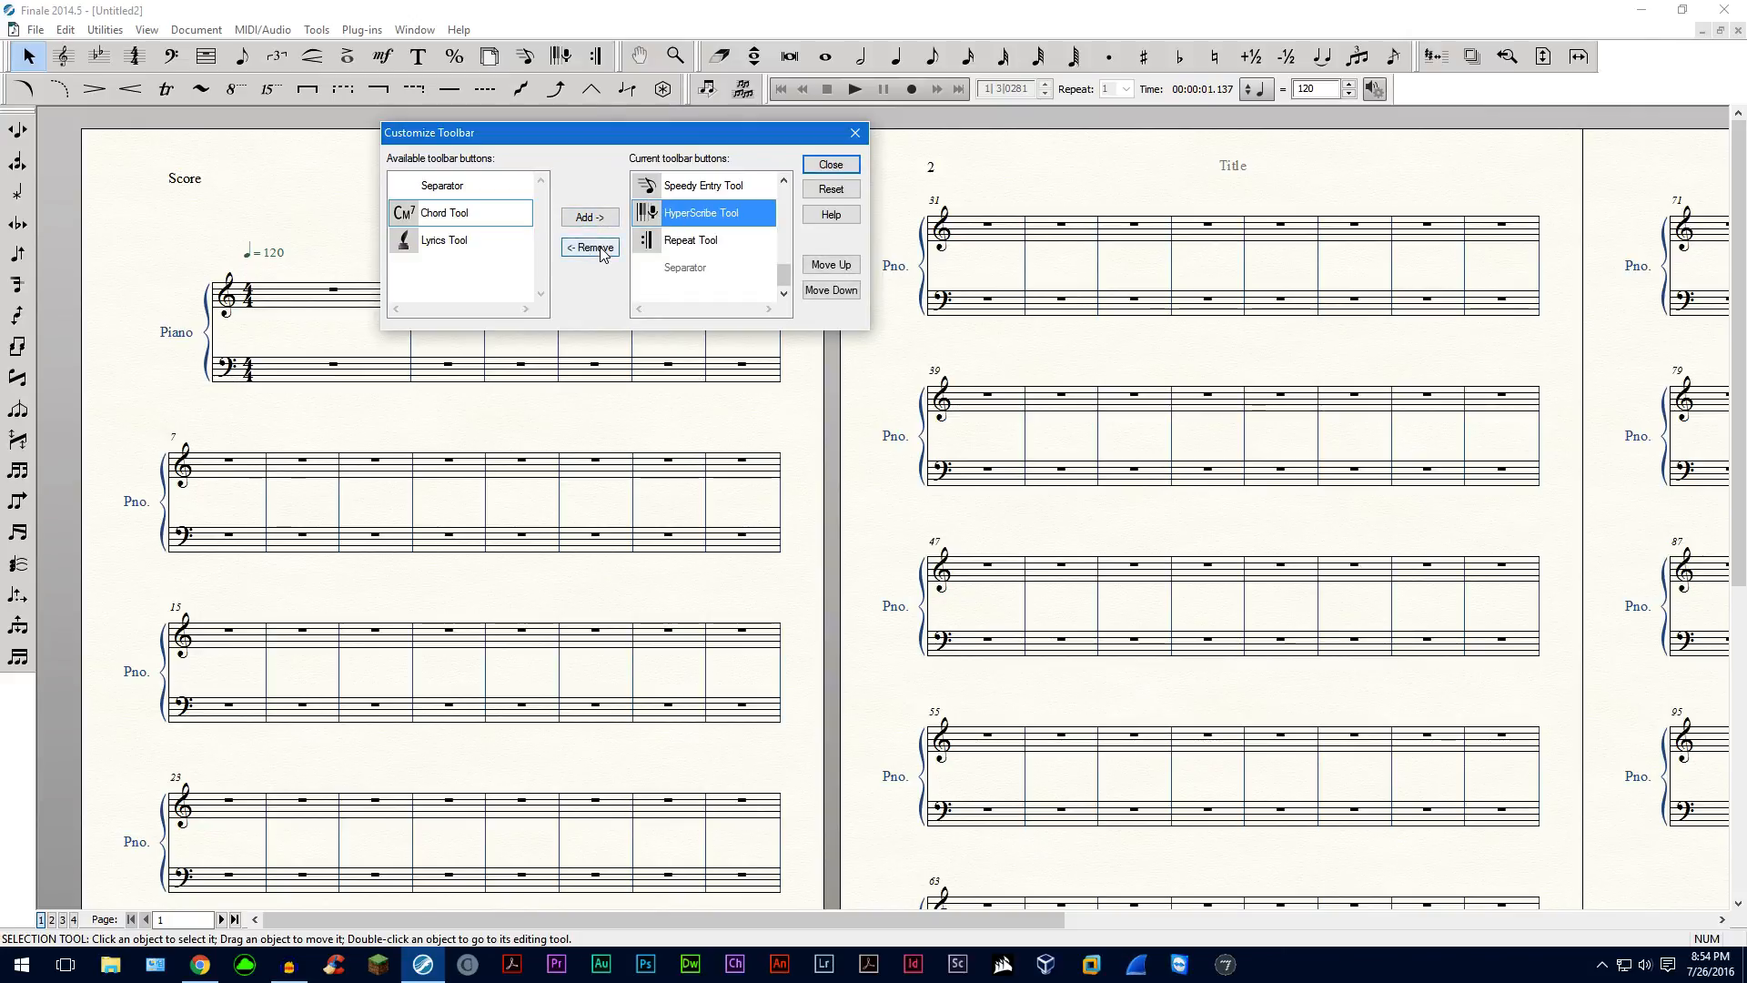
click(588, 248)
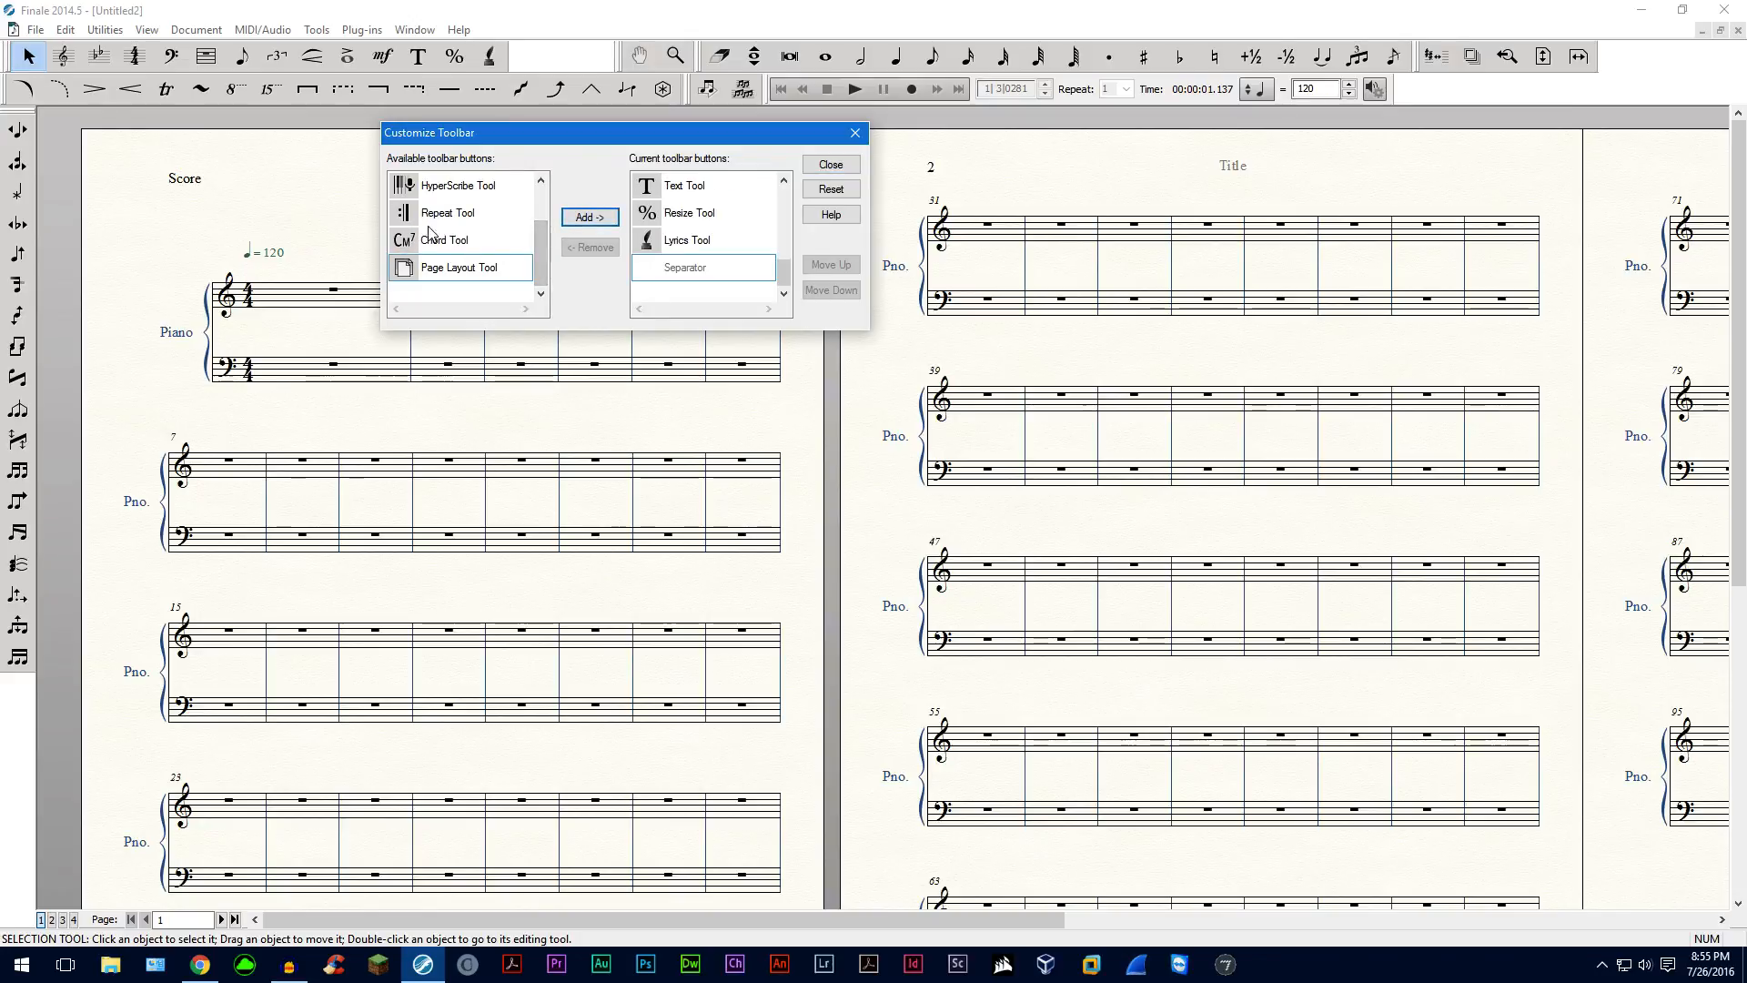
click(447, 213)
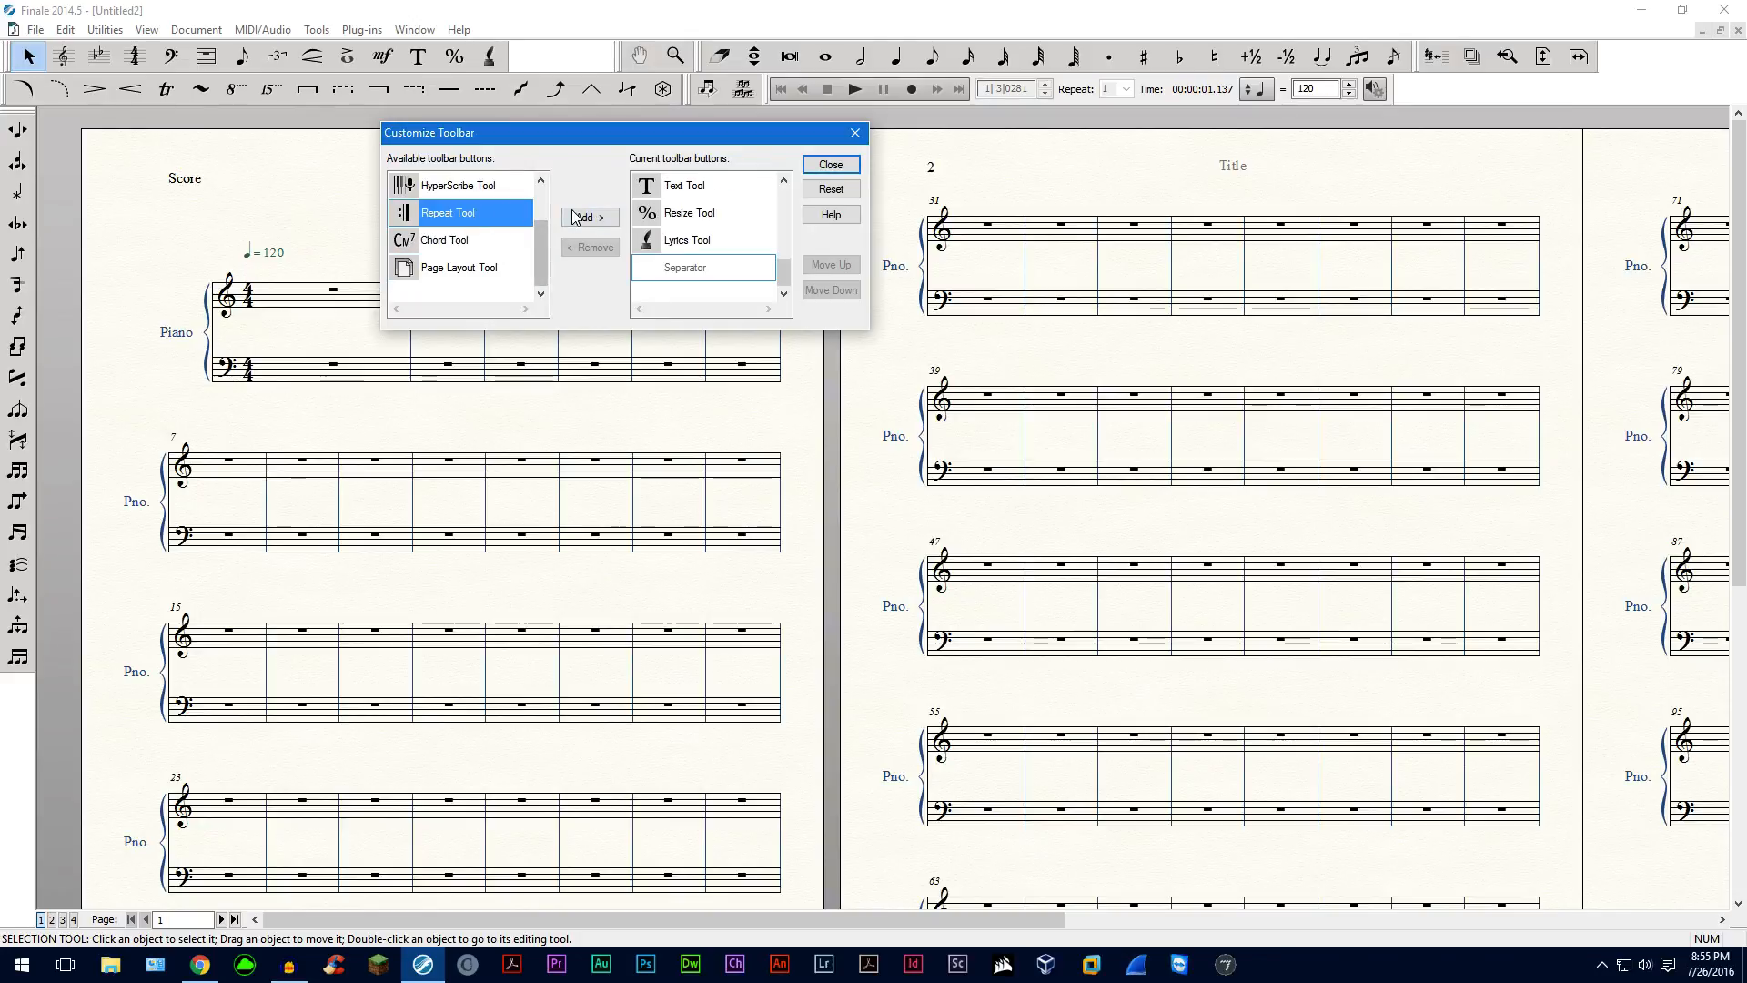
click(588, 217)
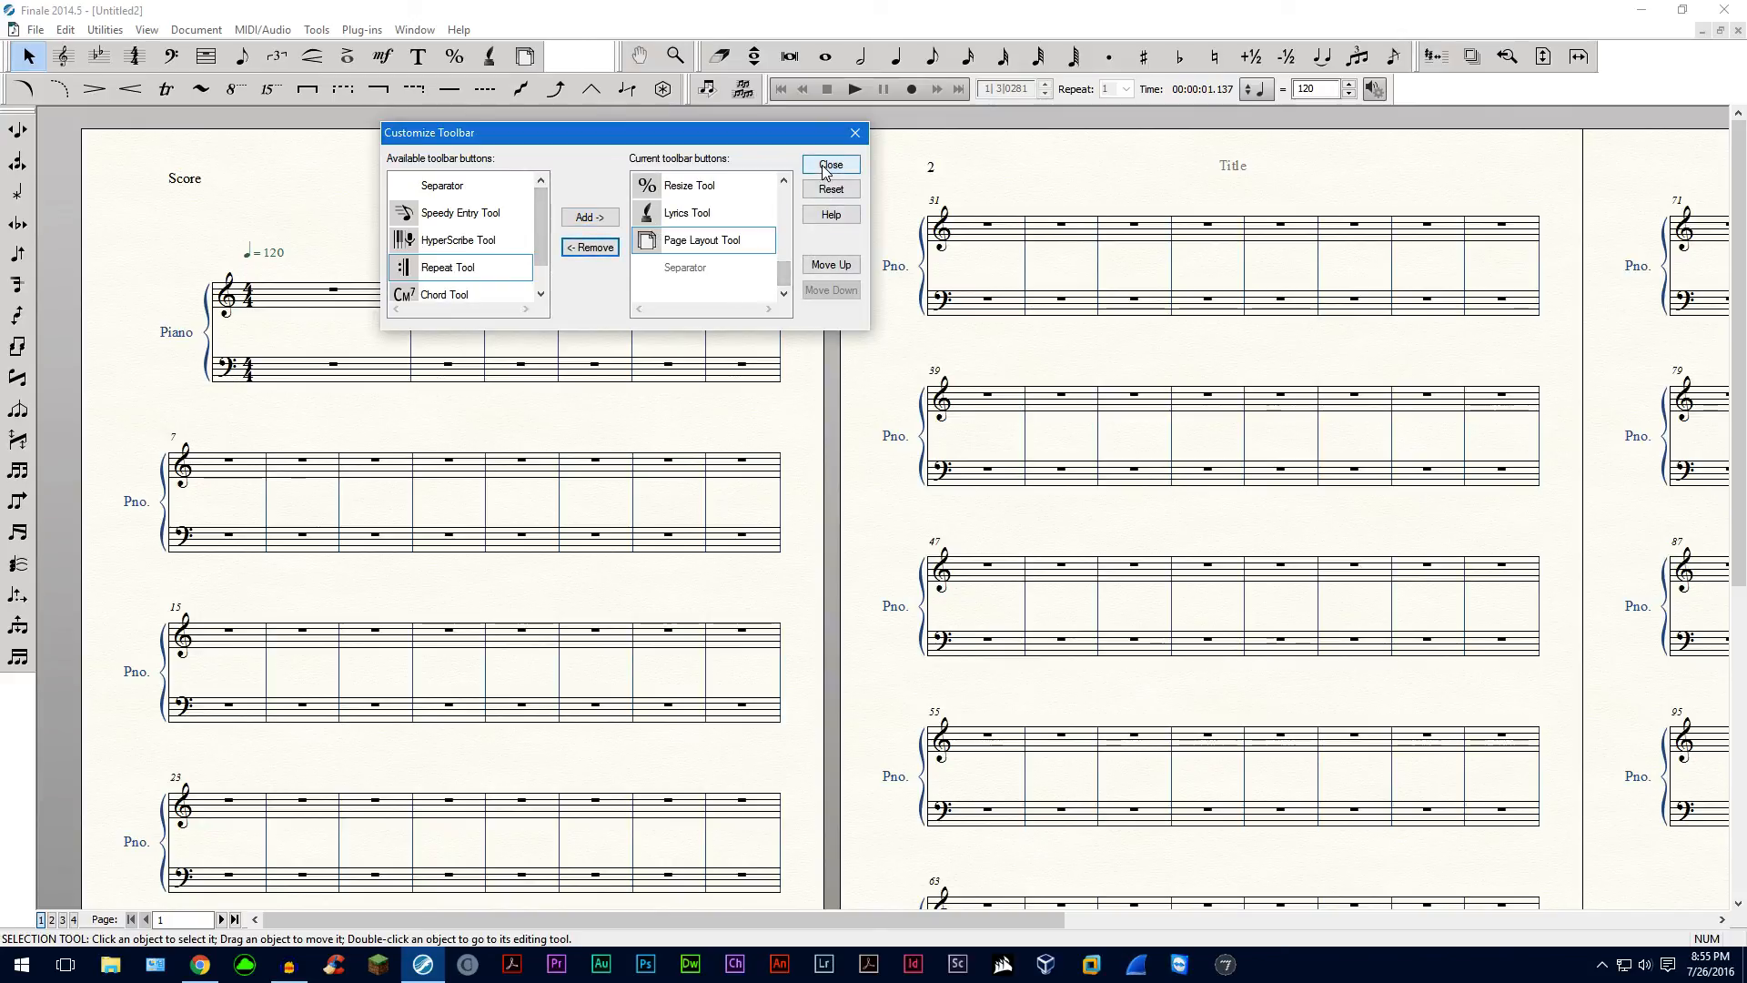
Close the Customize Toolbar dialog and review the Window menu's palette list.
click(830, 166)
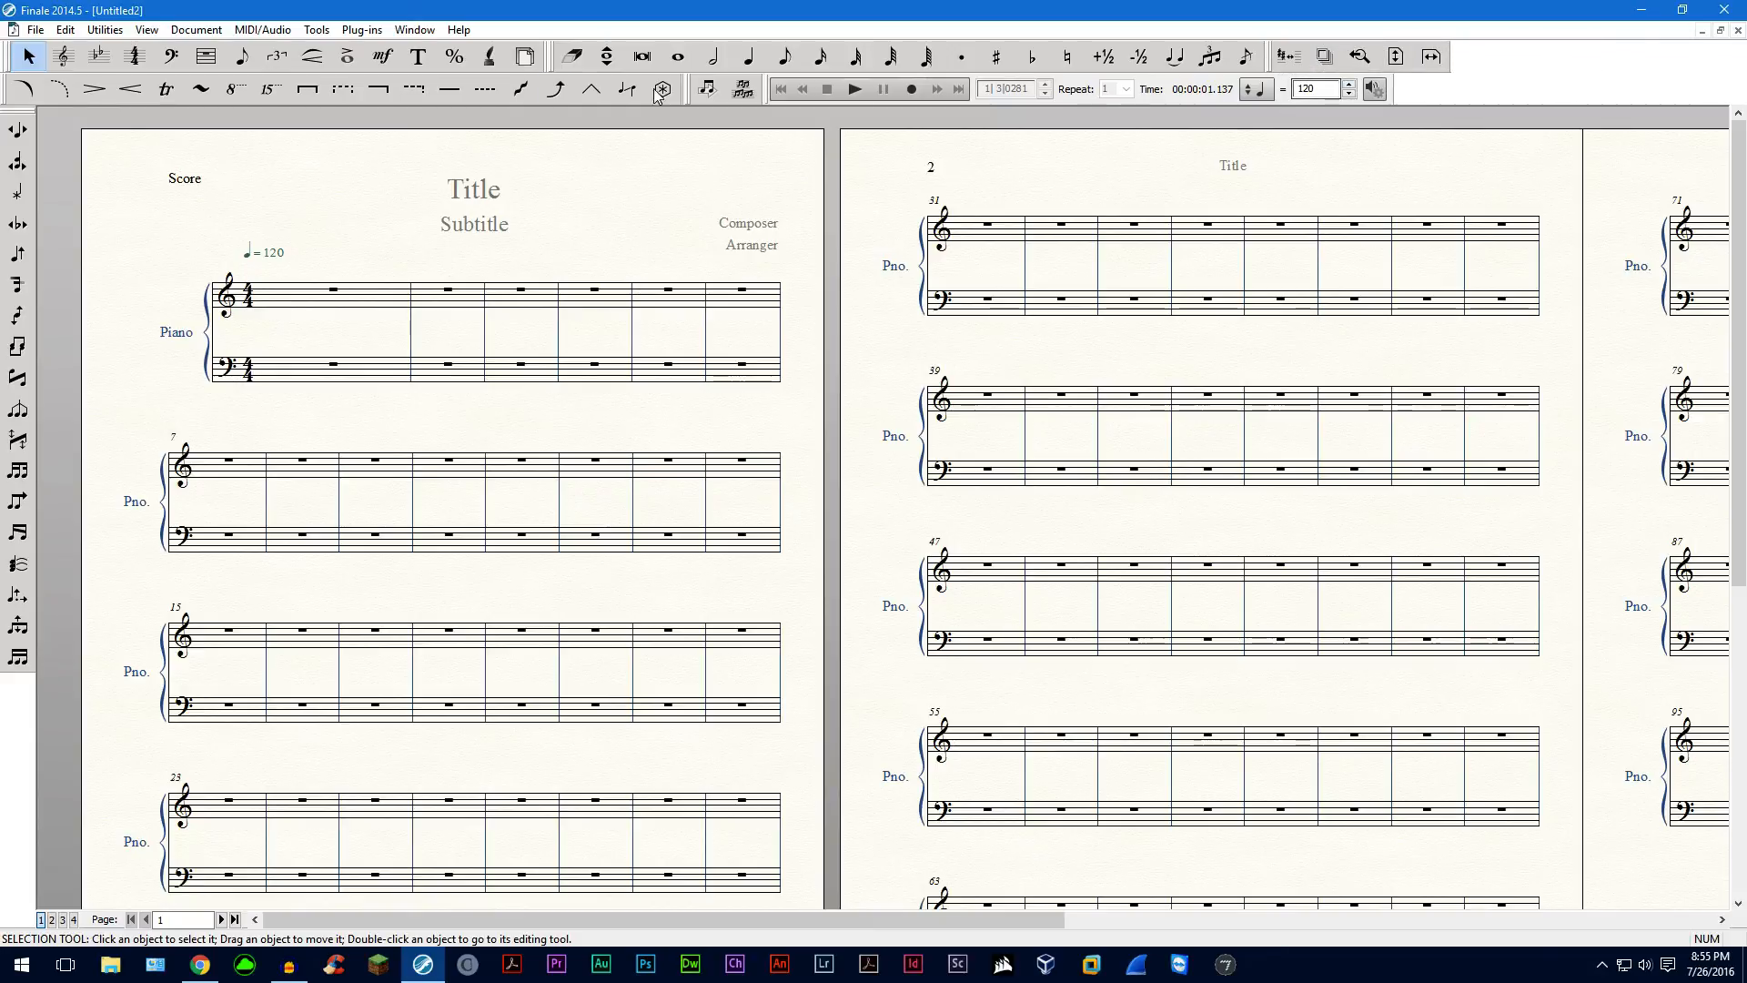
click(413, 29)
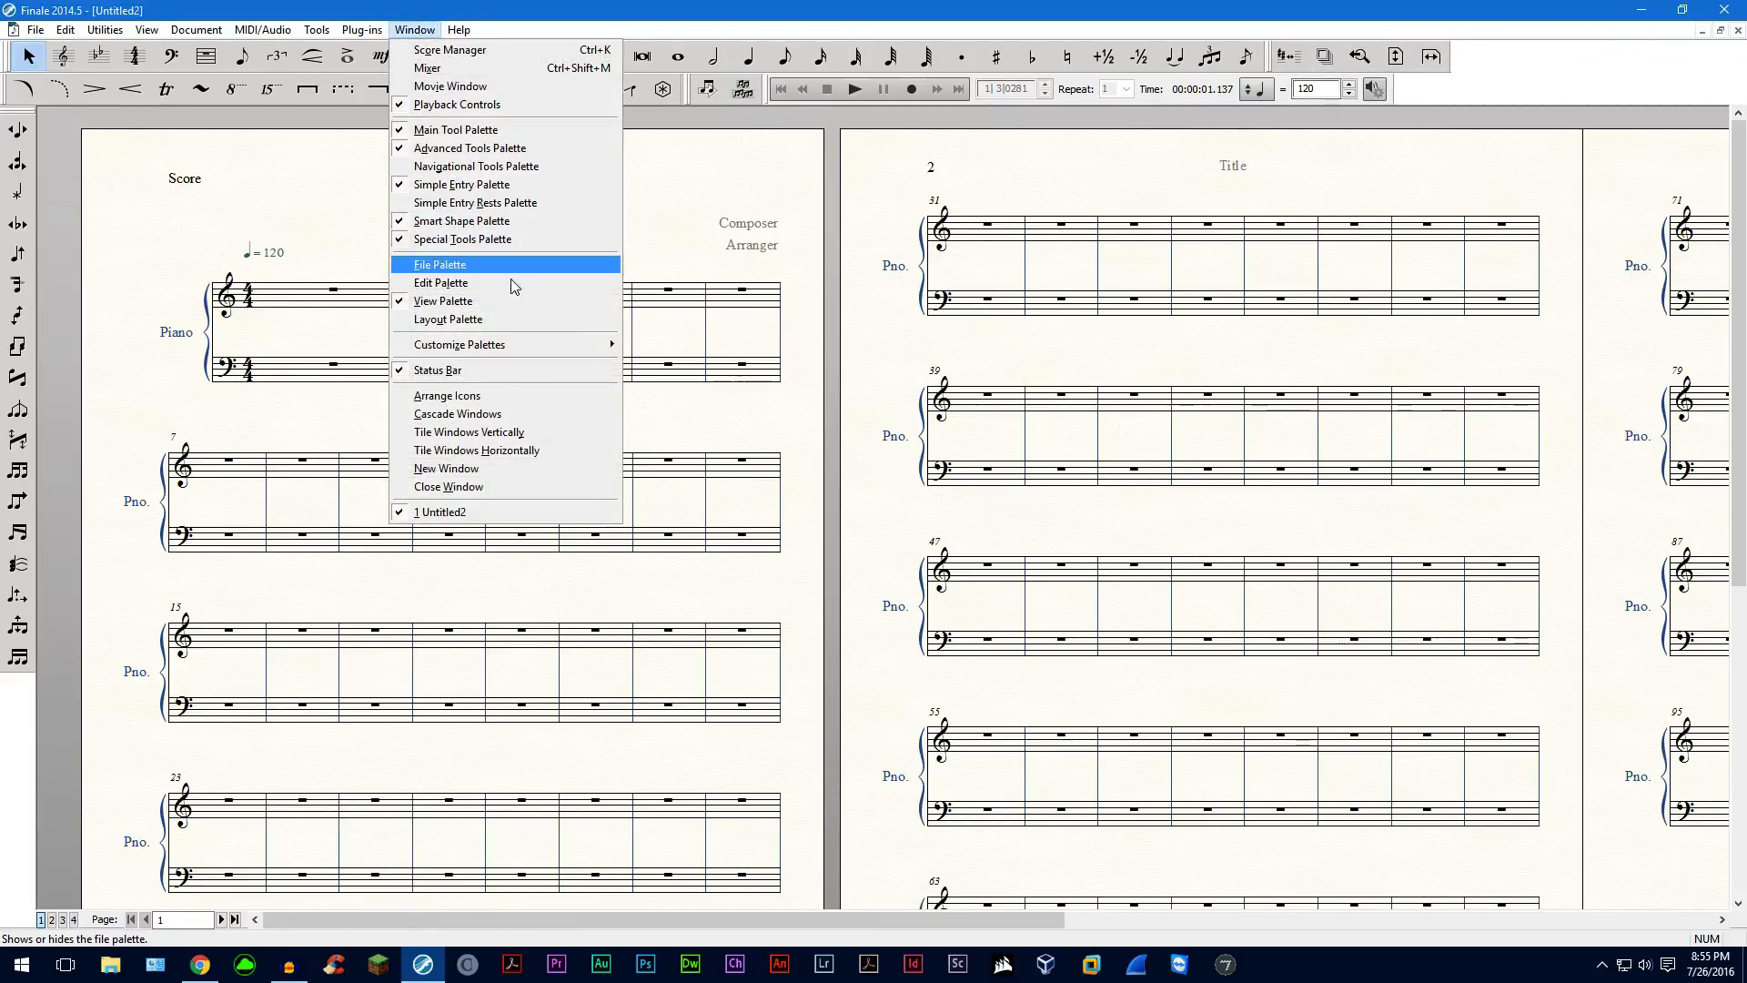
mouse_move(457, 344)
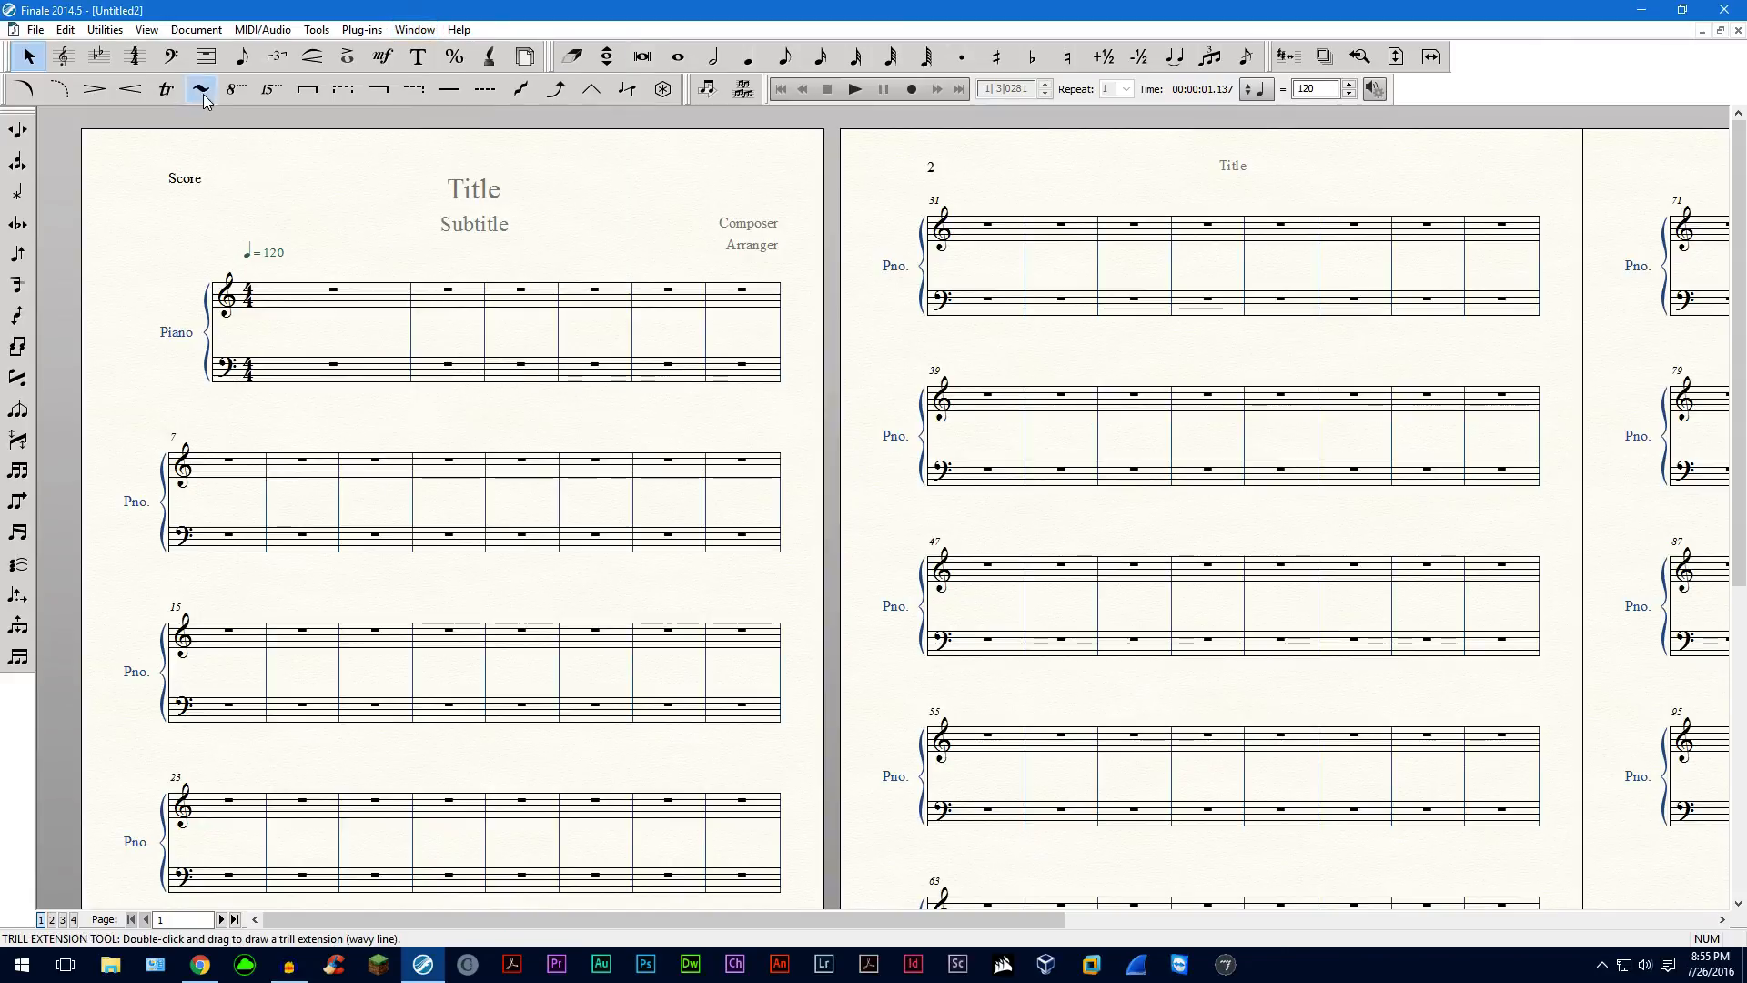
Save the program preferences via File > Save Preferences.
click(35, 29)
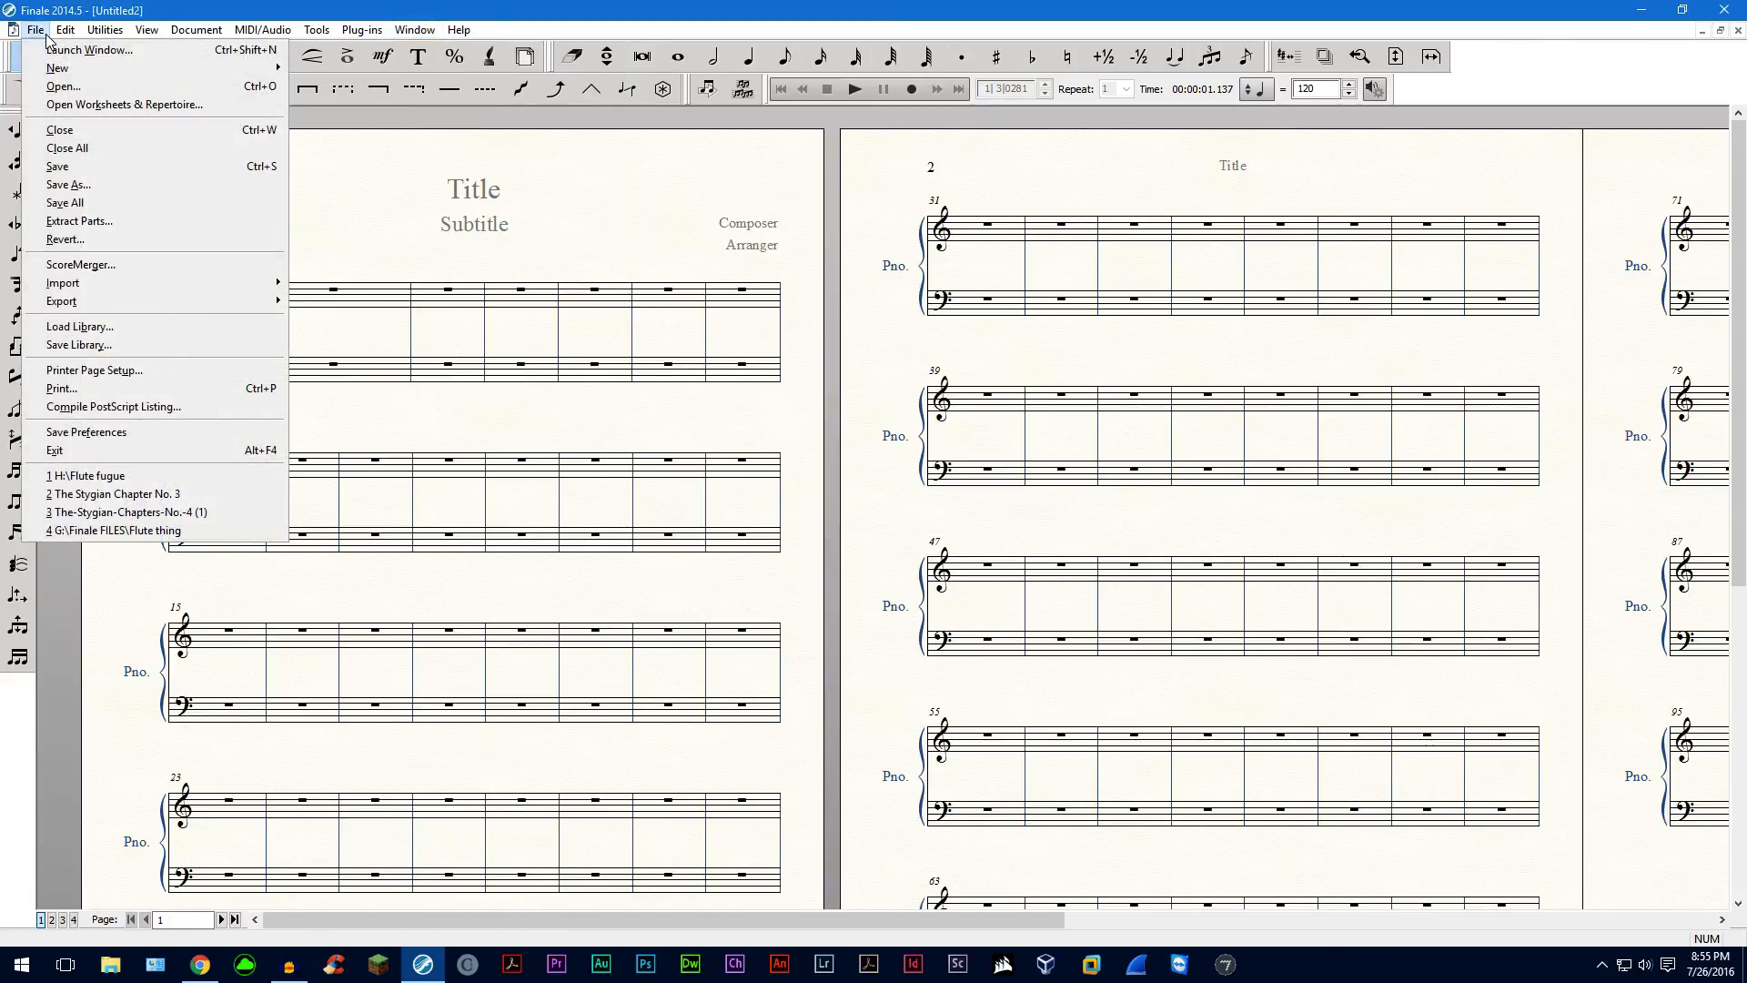
mouse_move(182, 386)
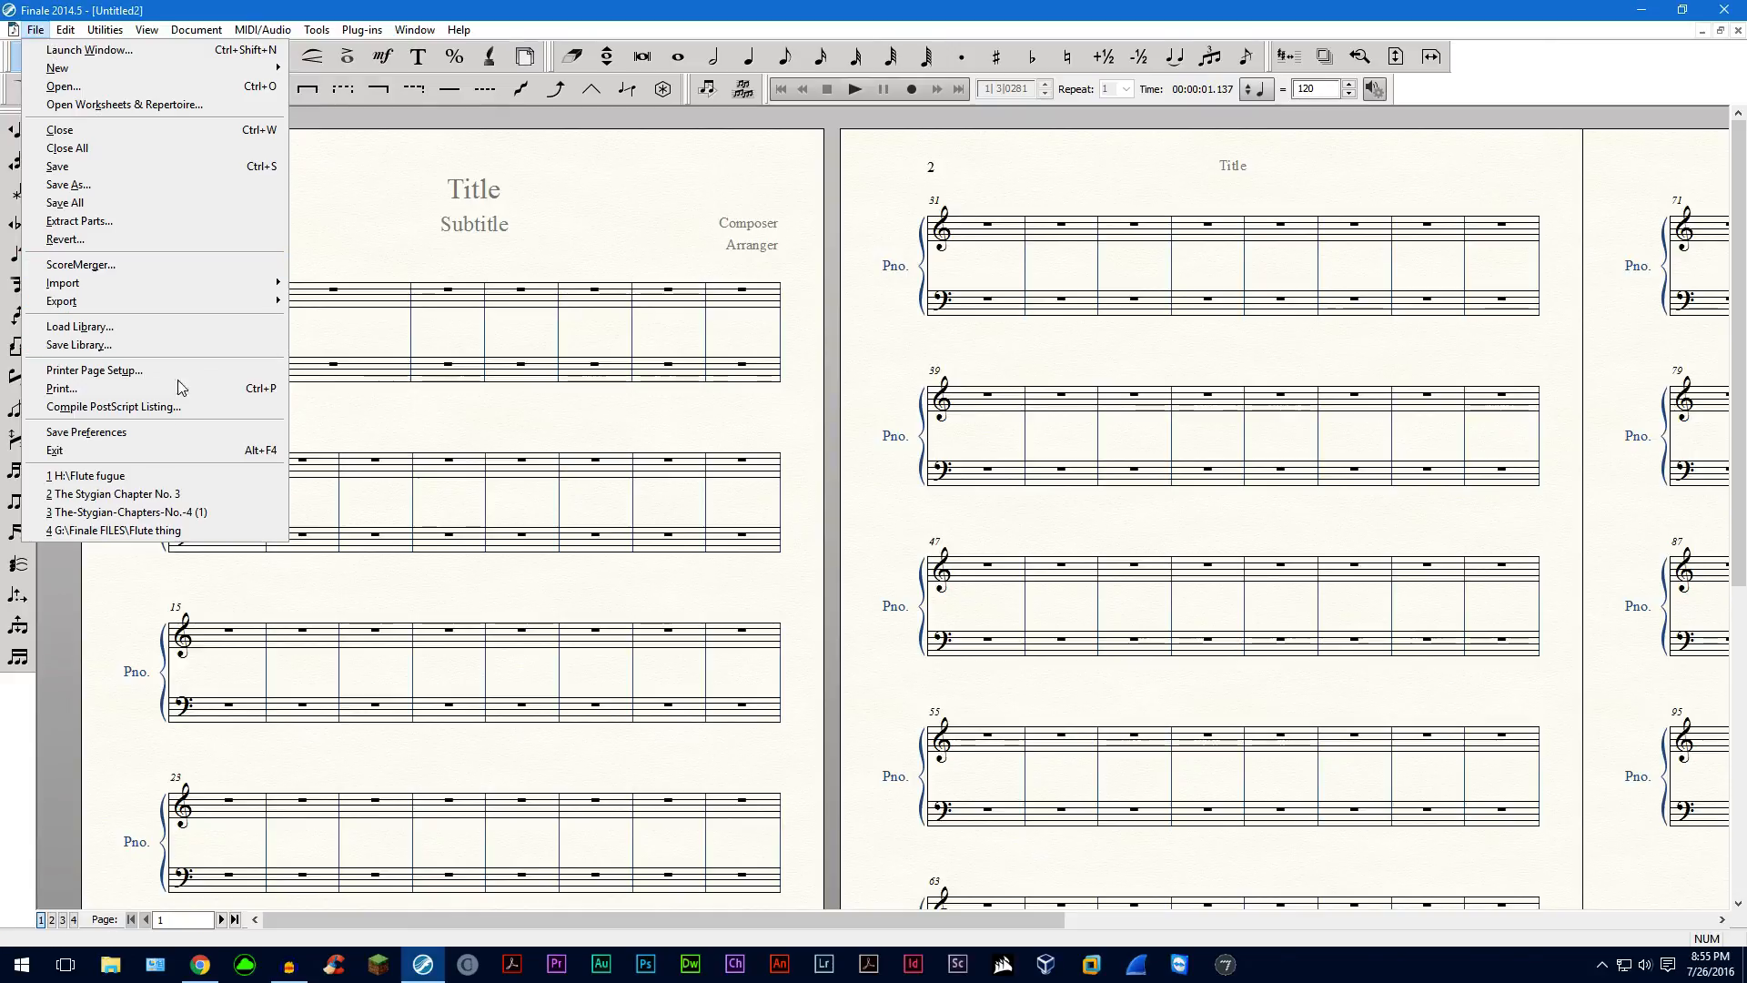
mouse_move(85, 433)
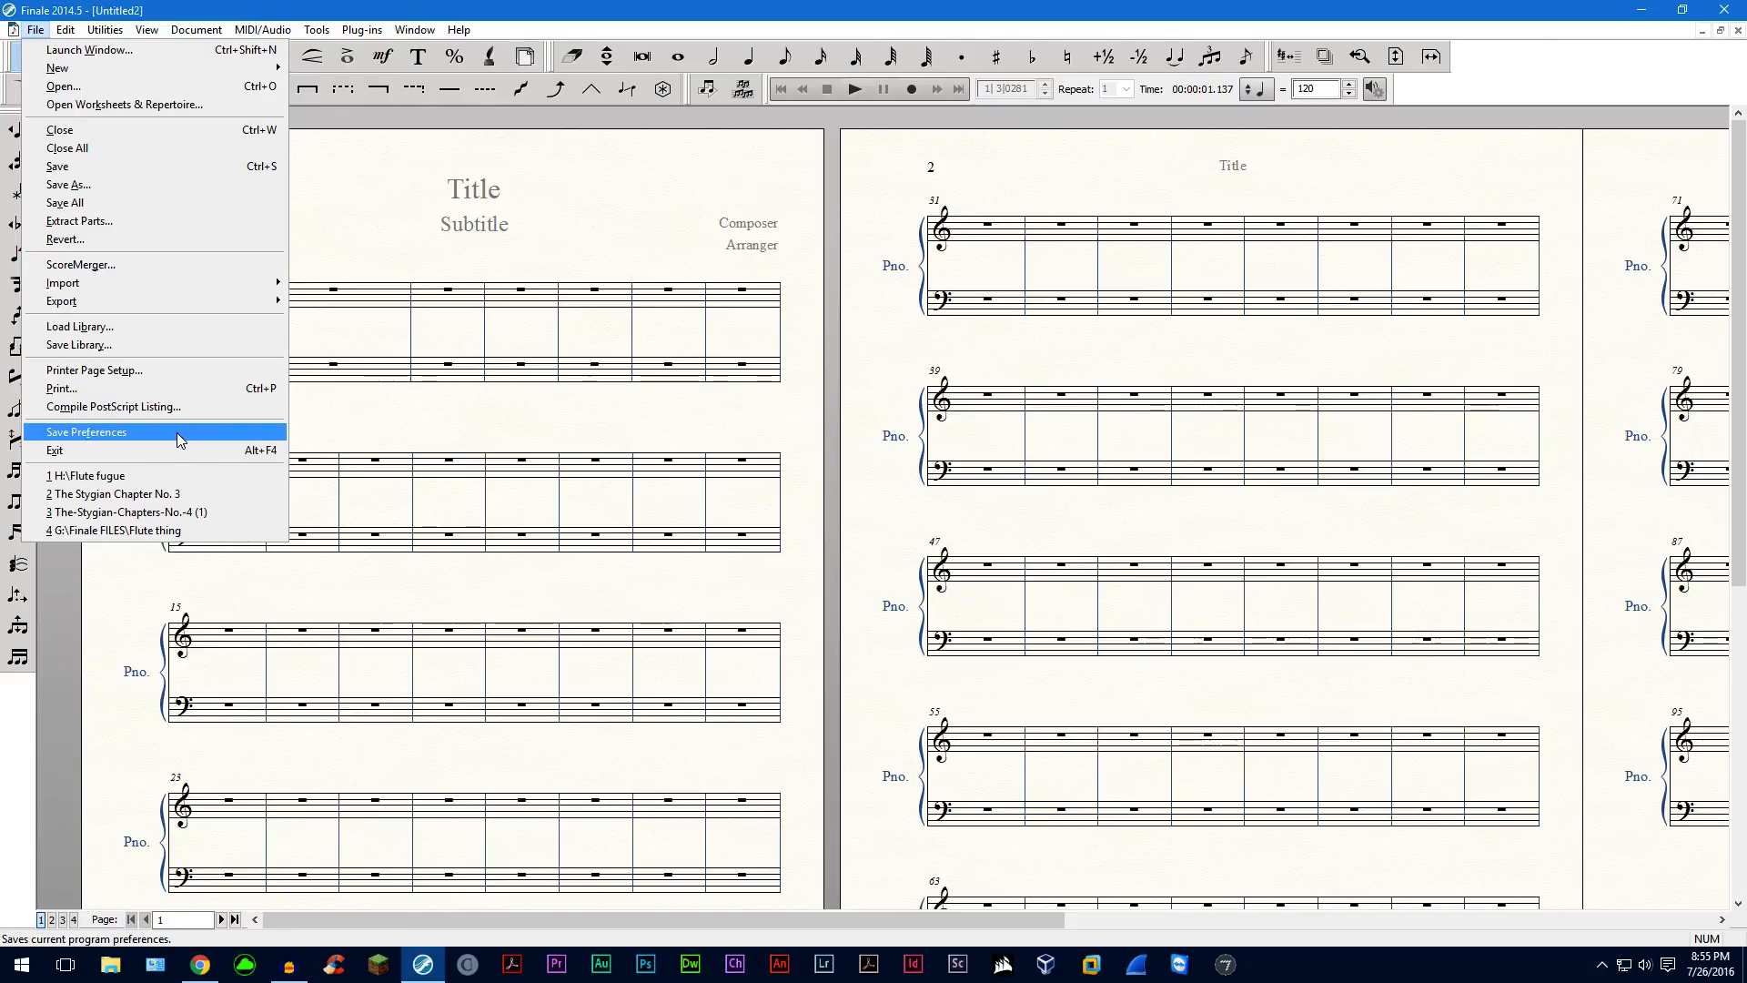
click(86, 431)
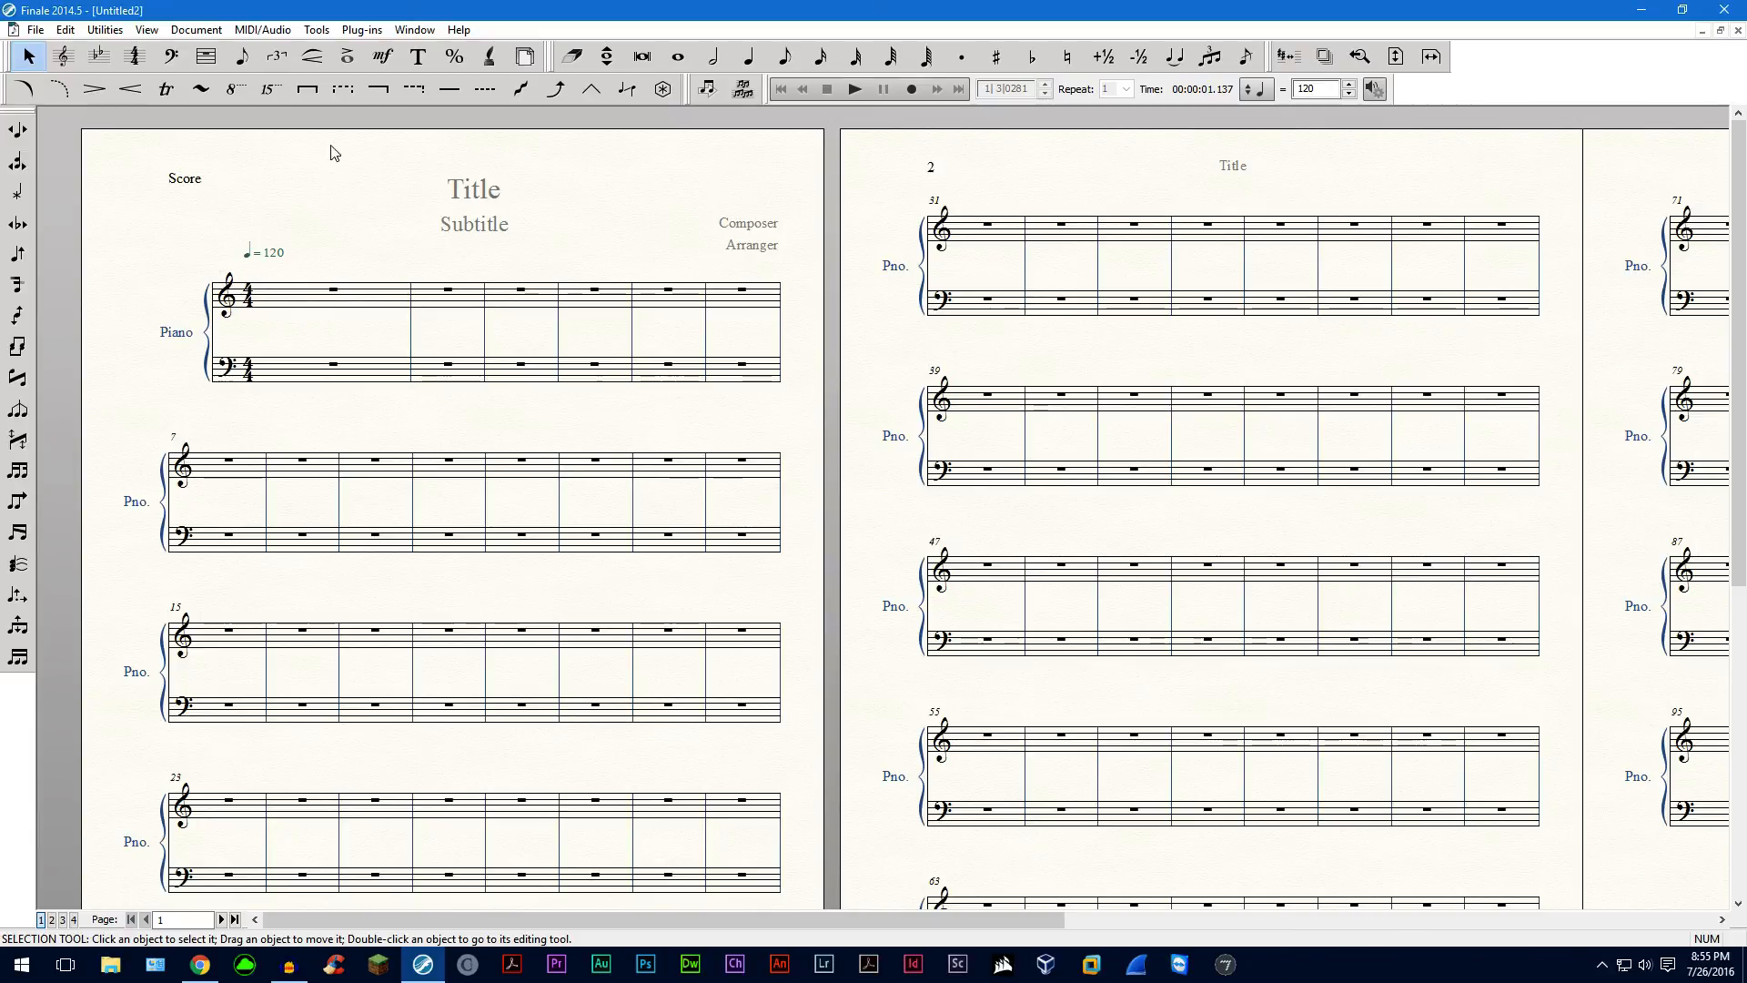
mouse_move(608, 227)
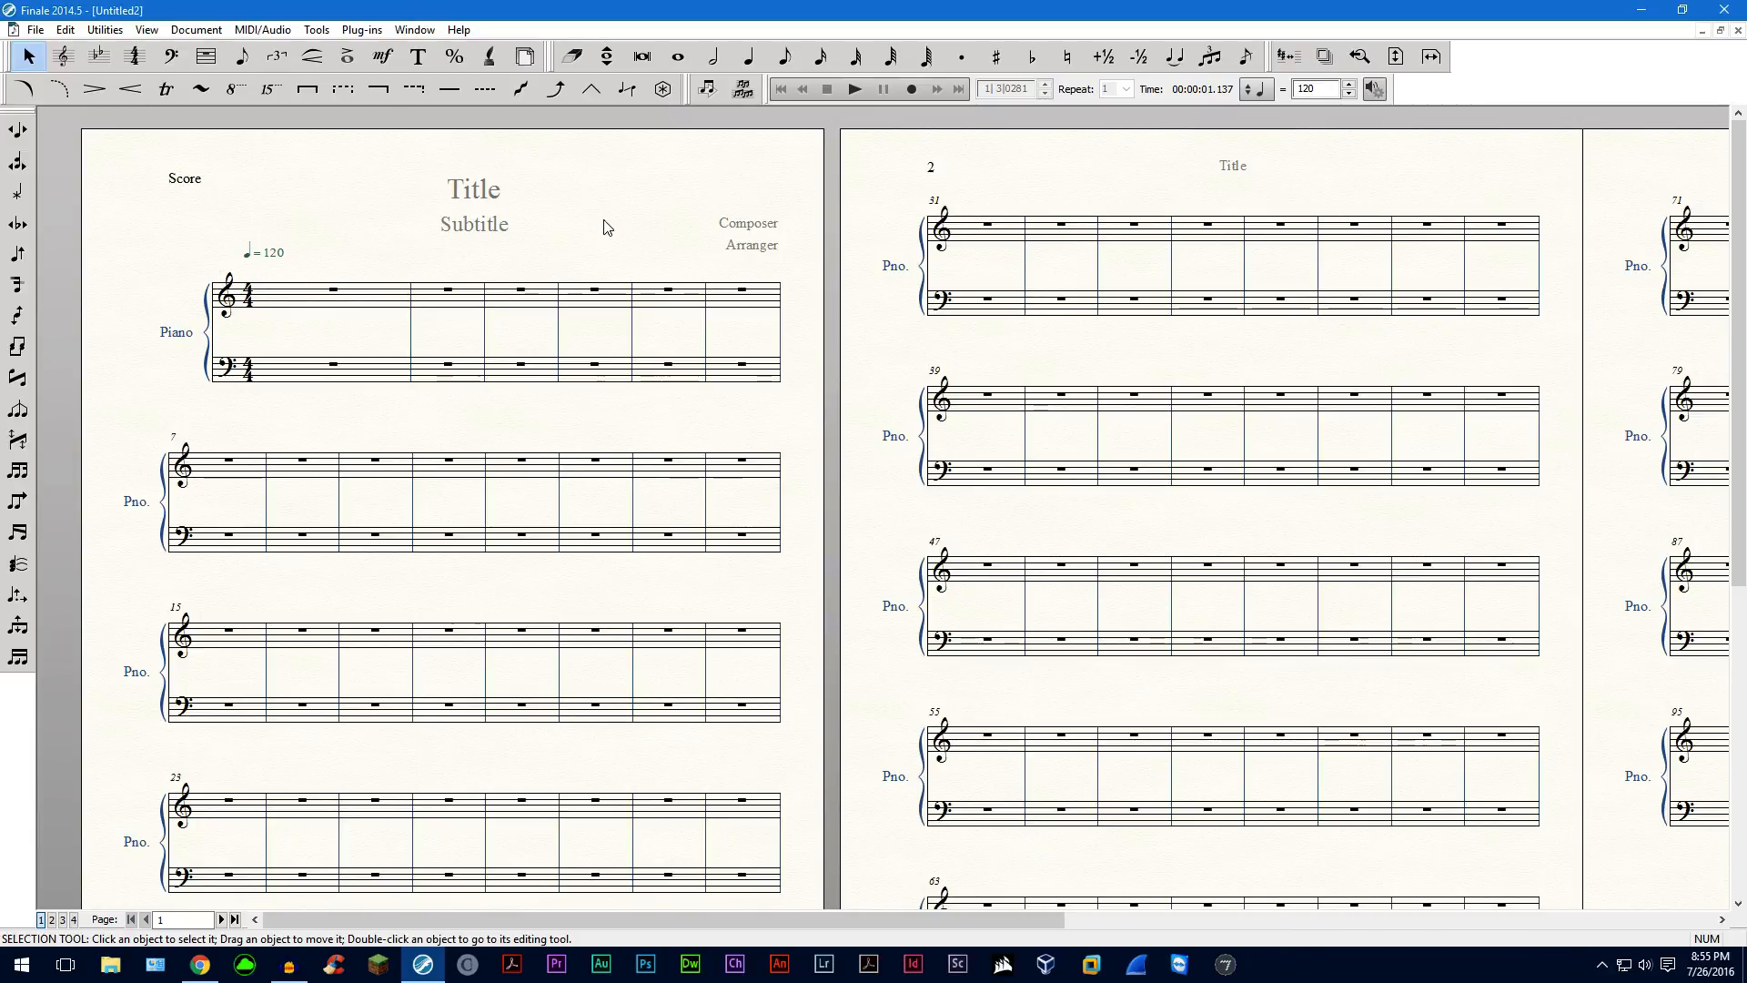